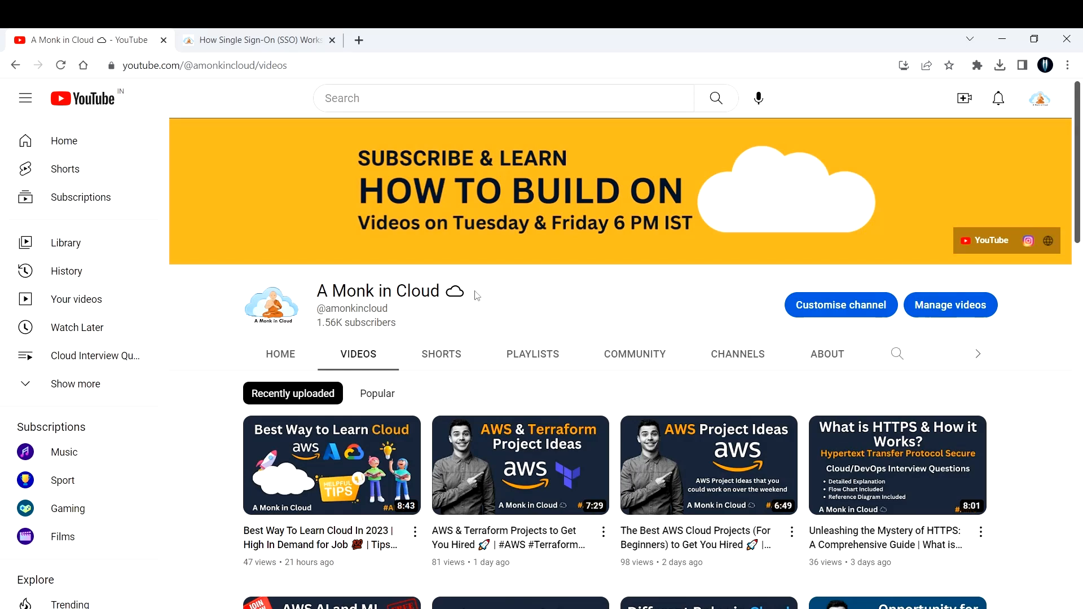
mouse_move(574, 307)
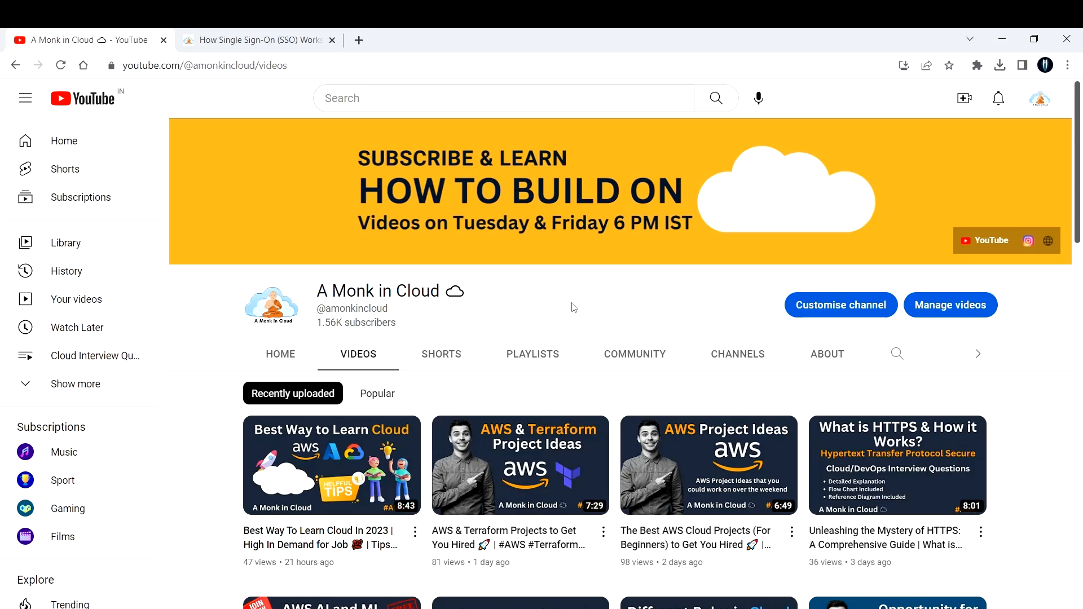
mouse_move(886, 451)
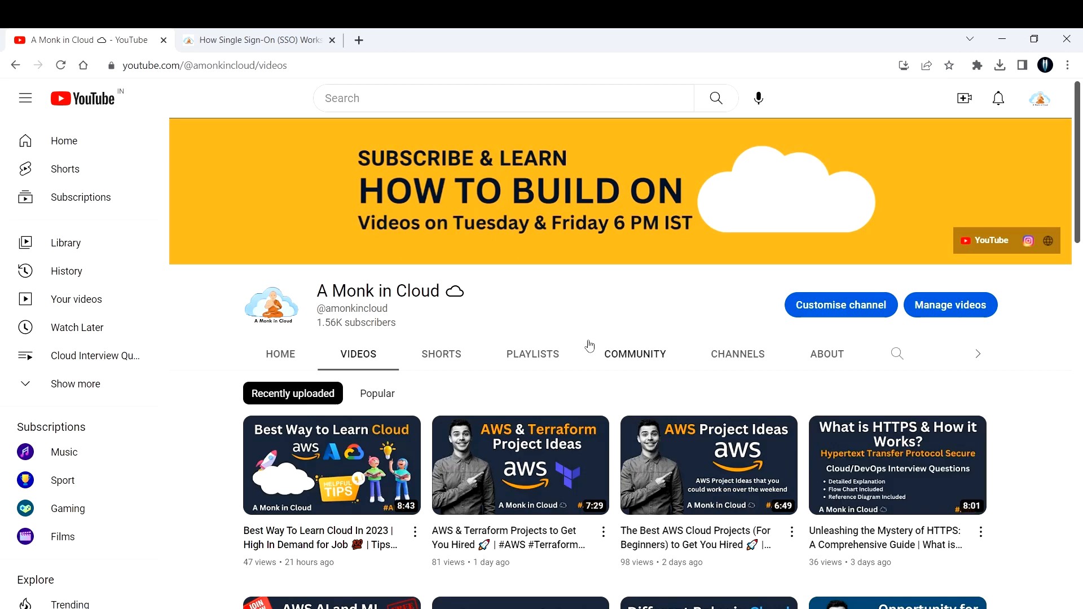
mouse_move(439, 323)
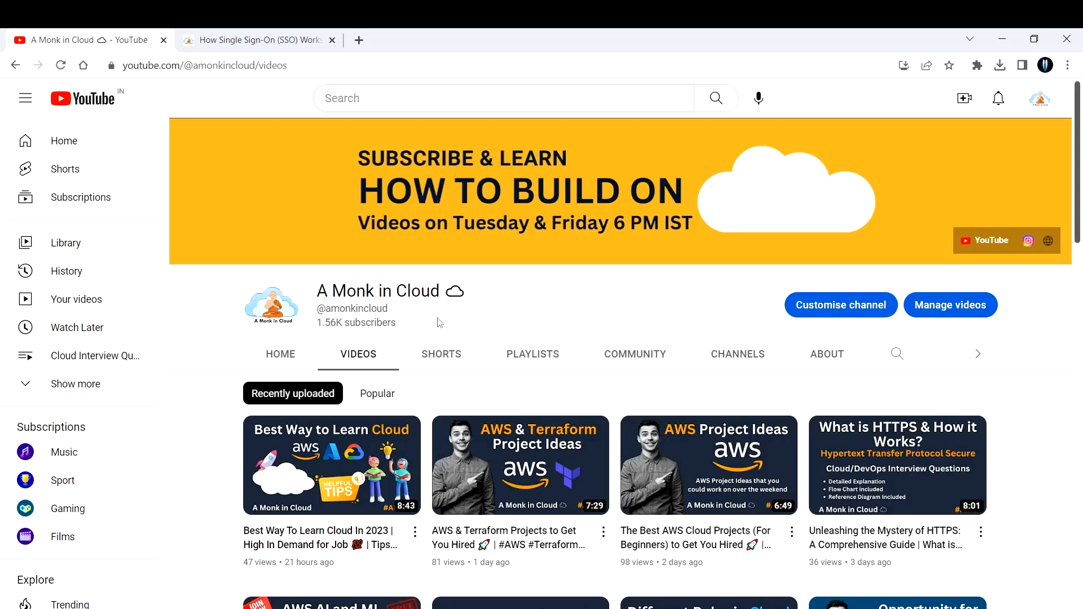
mouse_move(422, 296)
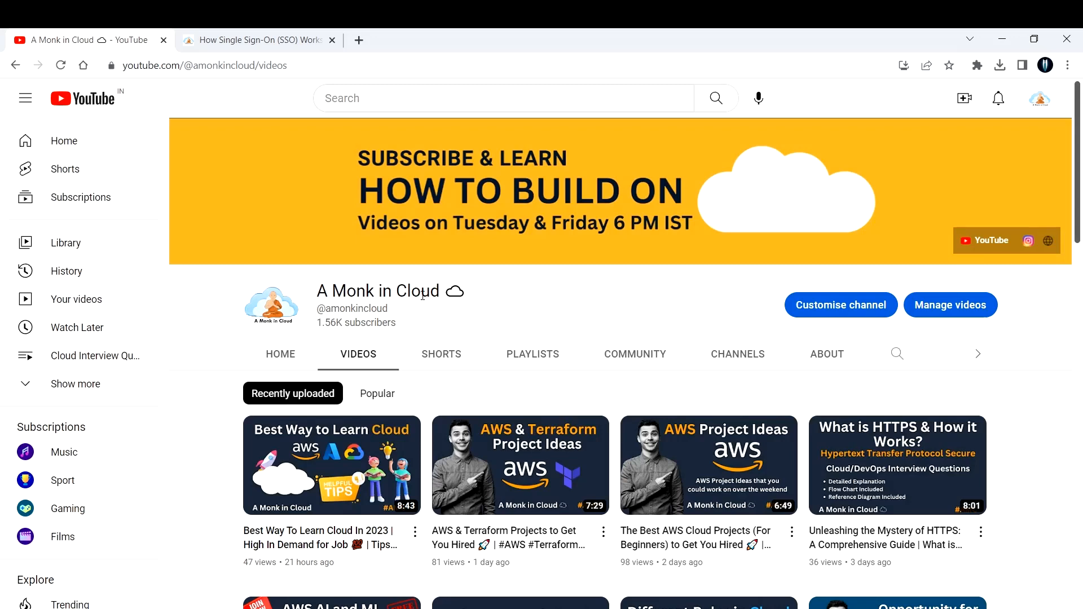
mouse_move(262, 37)
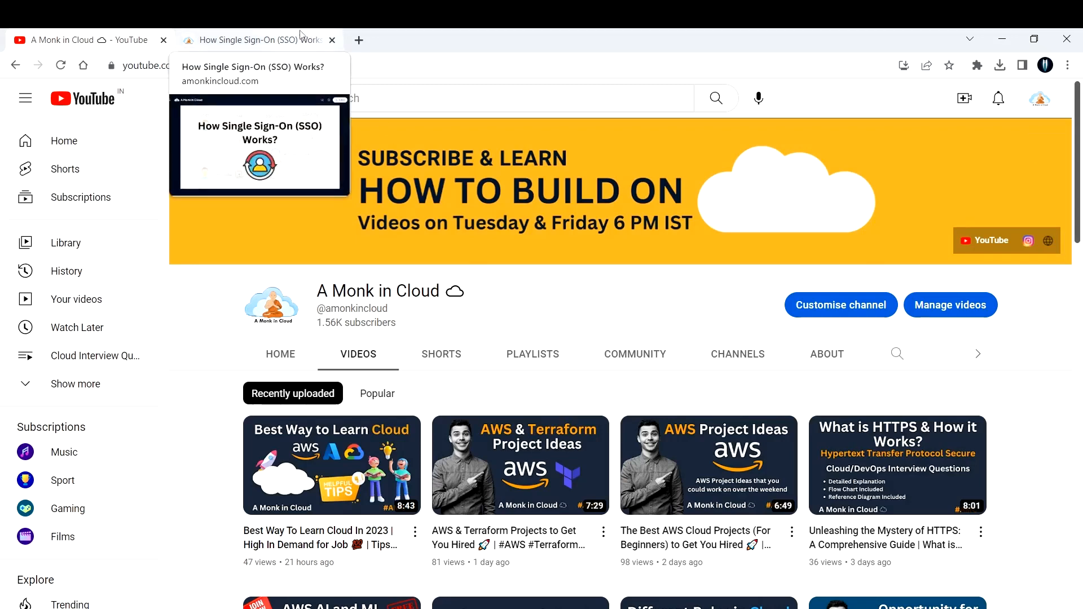
- Switch to the 'How Single Sign-On (SSO) Works?' article tab
click(260, 39)
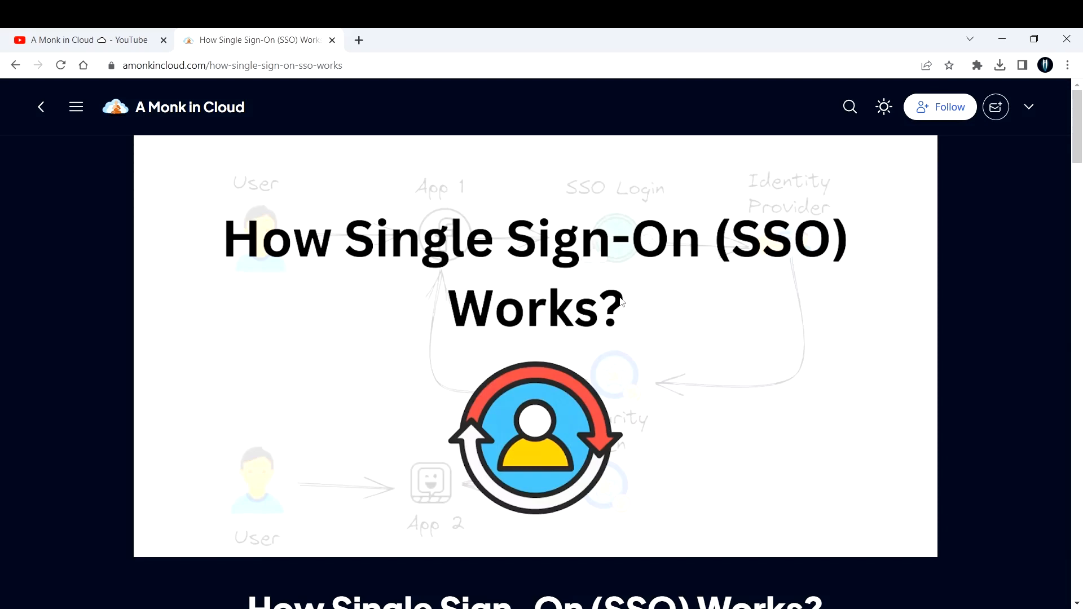
mouse_move(271, 292)
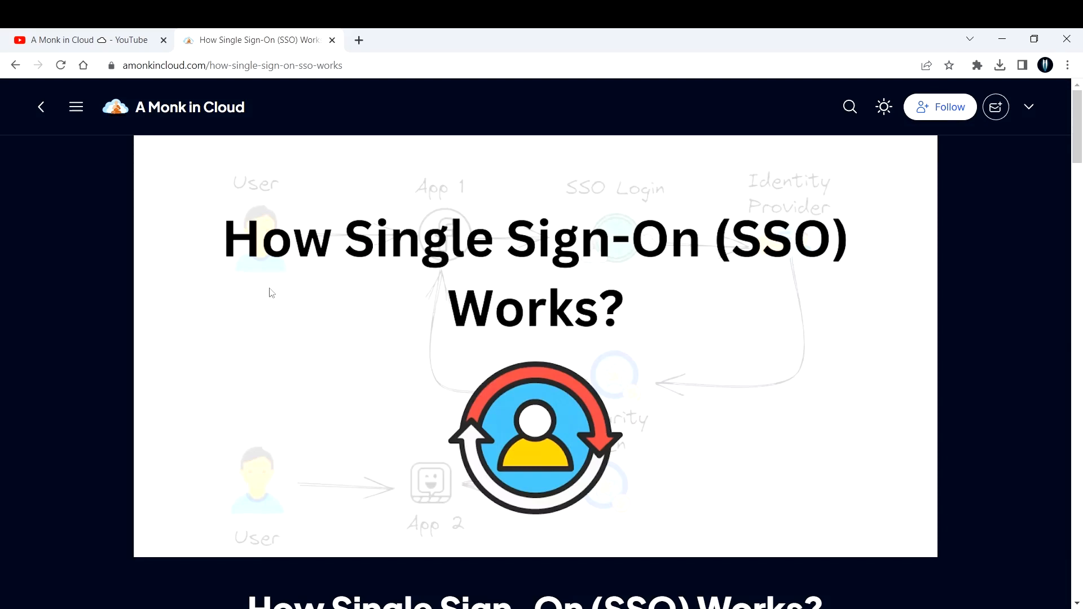
mouse_move(190, 142)
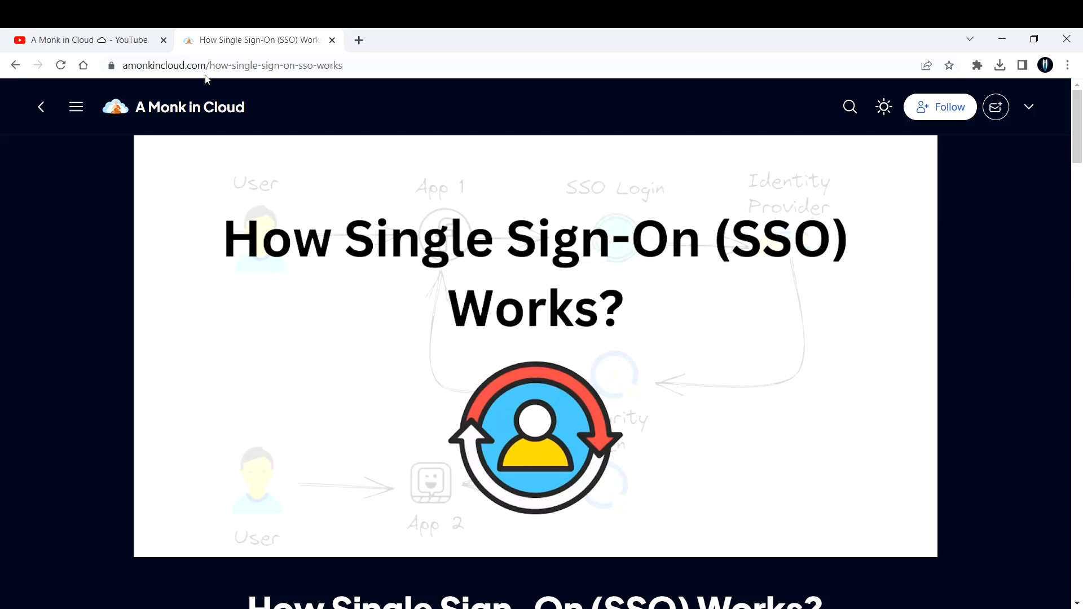
mouse_move(216, 90)
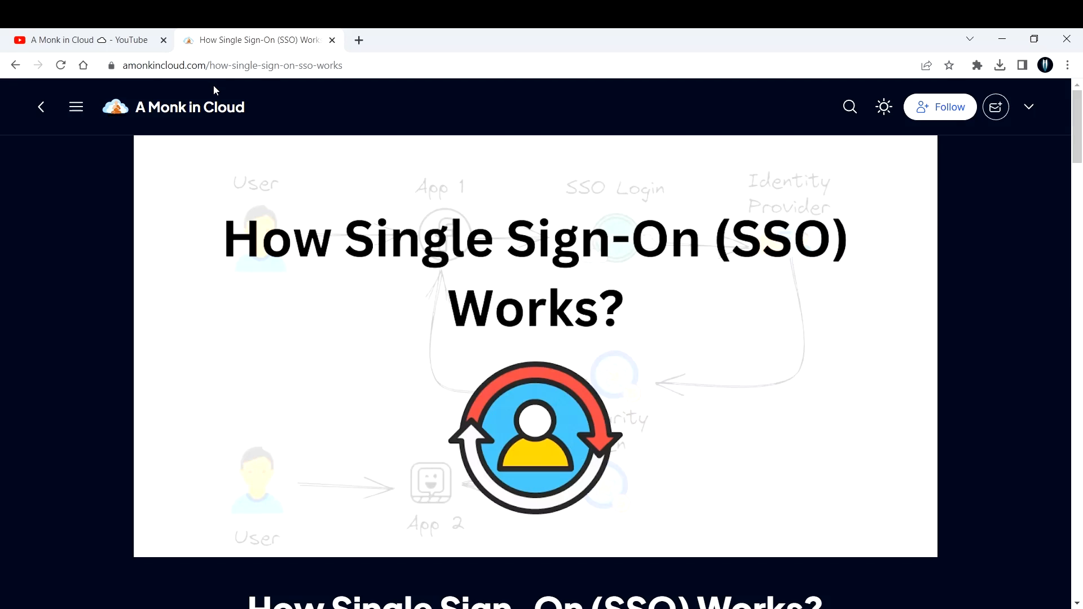
mouse_move(221, 105)
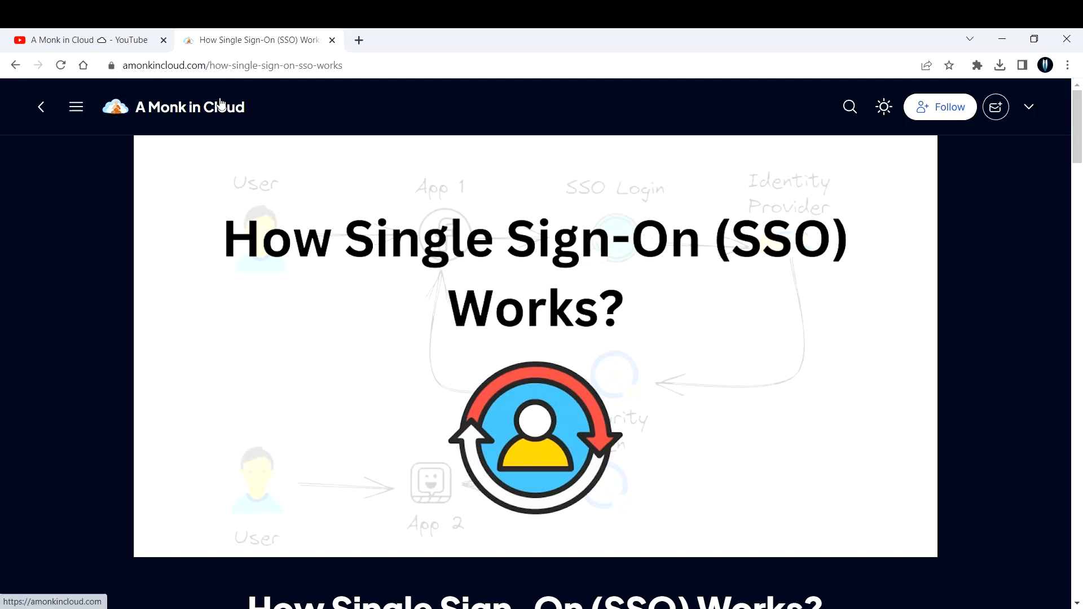
mouse_move(344, 151)
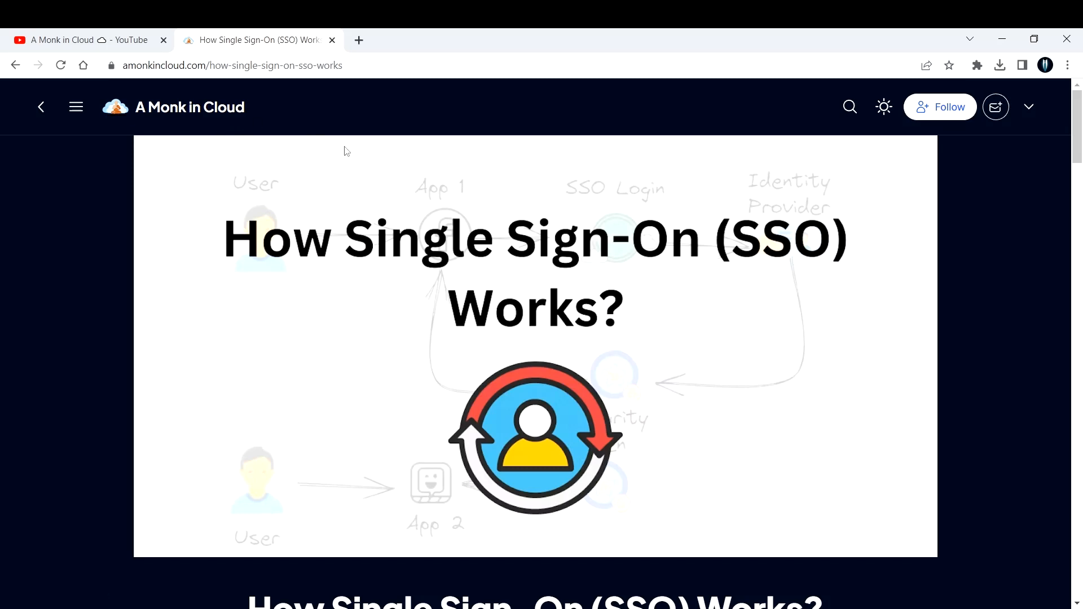
mouse_move(958, 114)
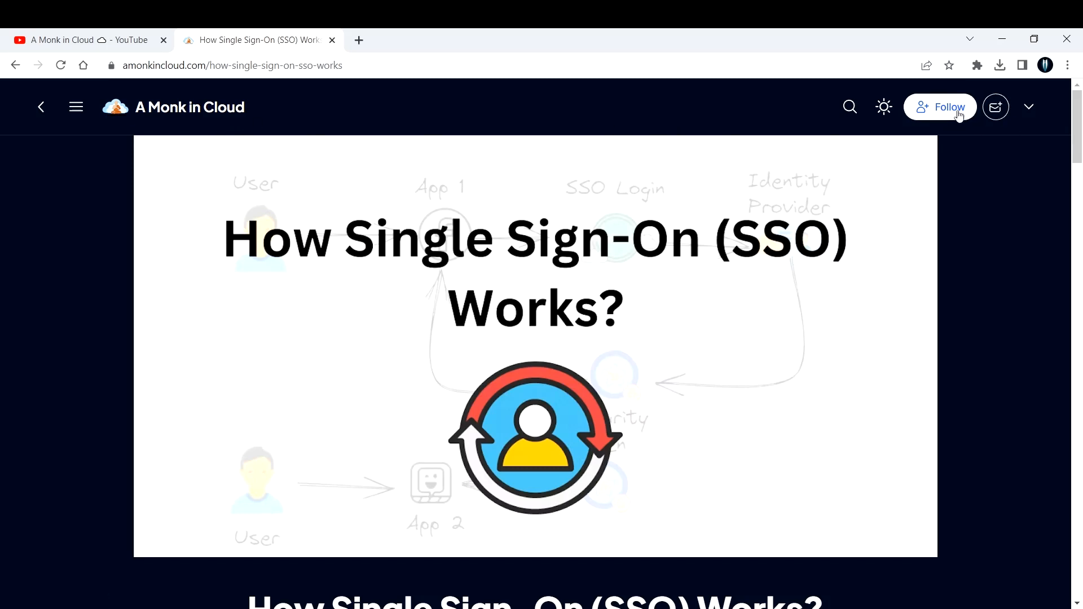
mouse_move(959, 116)
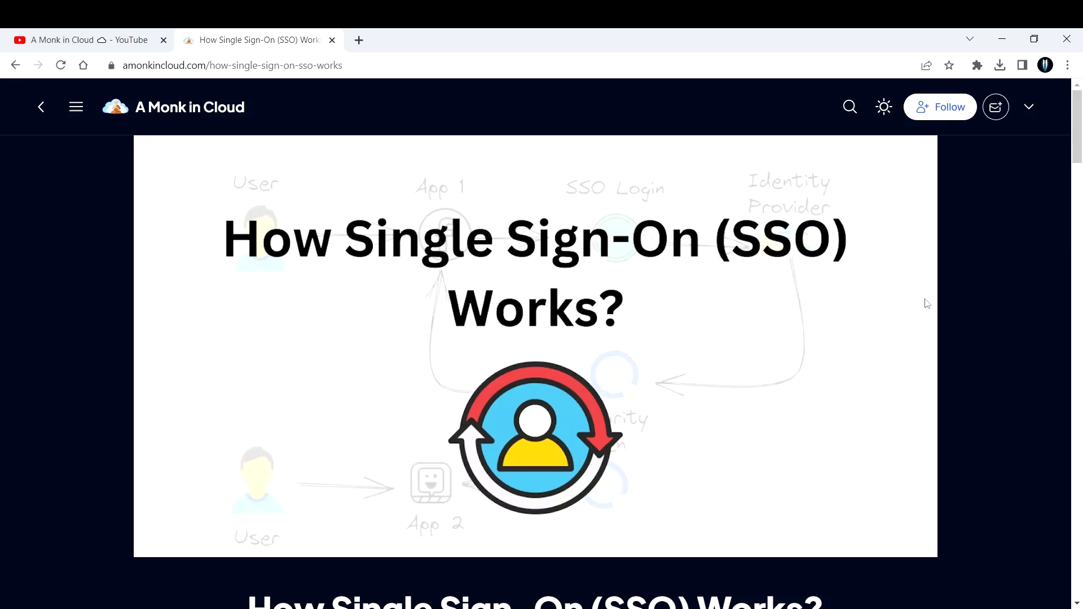
- Scroll past the cover image to the SSO intro and 'Here's how SSO works' list, clearing the selection
scroll(down, 3)
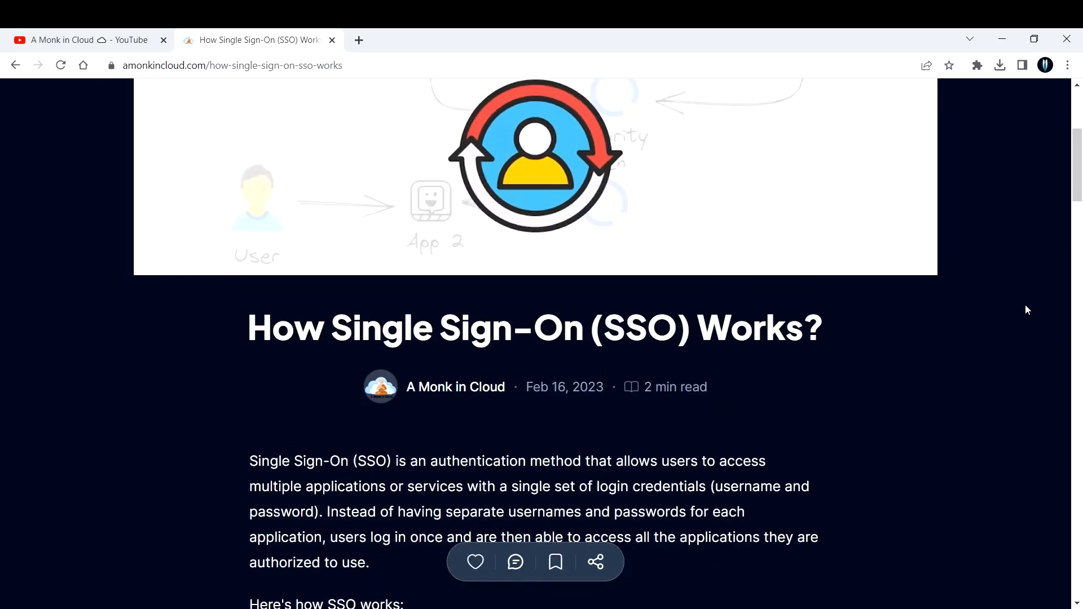
scroll(down, 3)
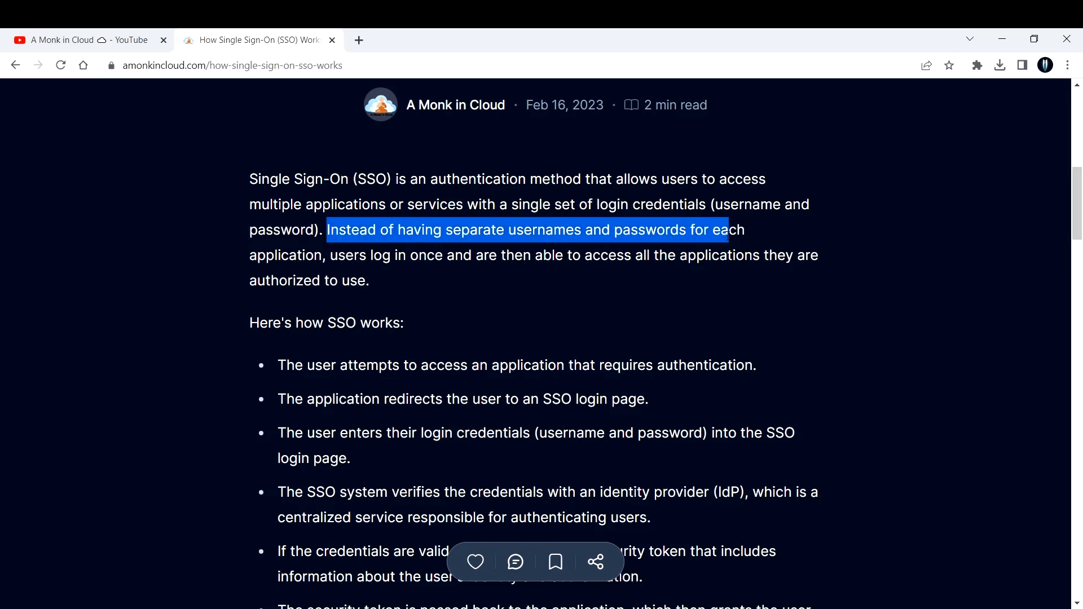
click(554, 312)
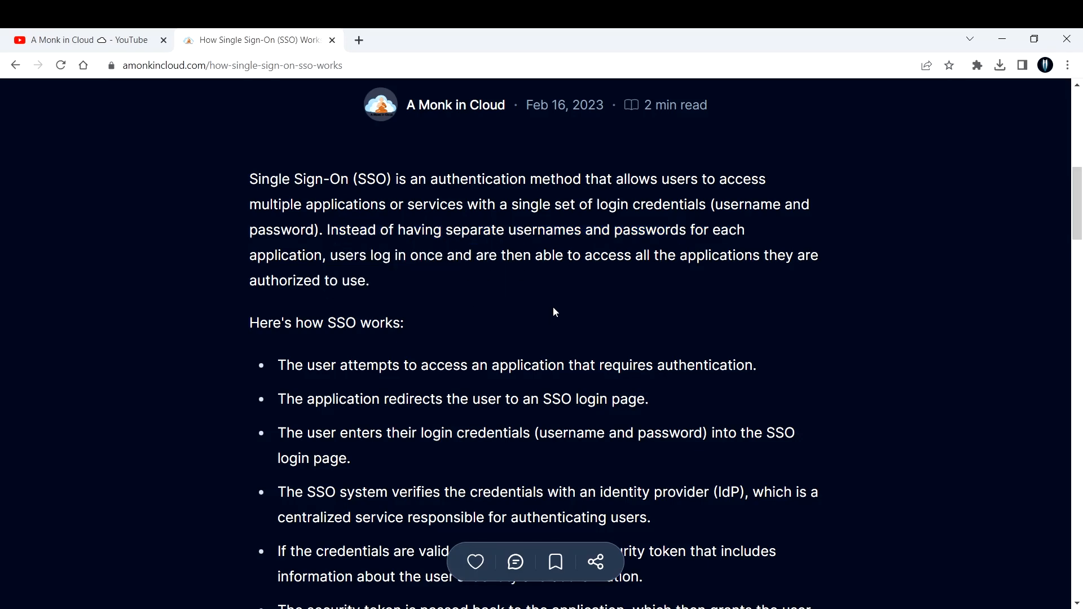
mouse_move(615, 319)
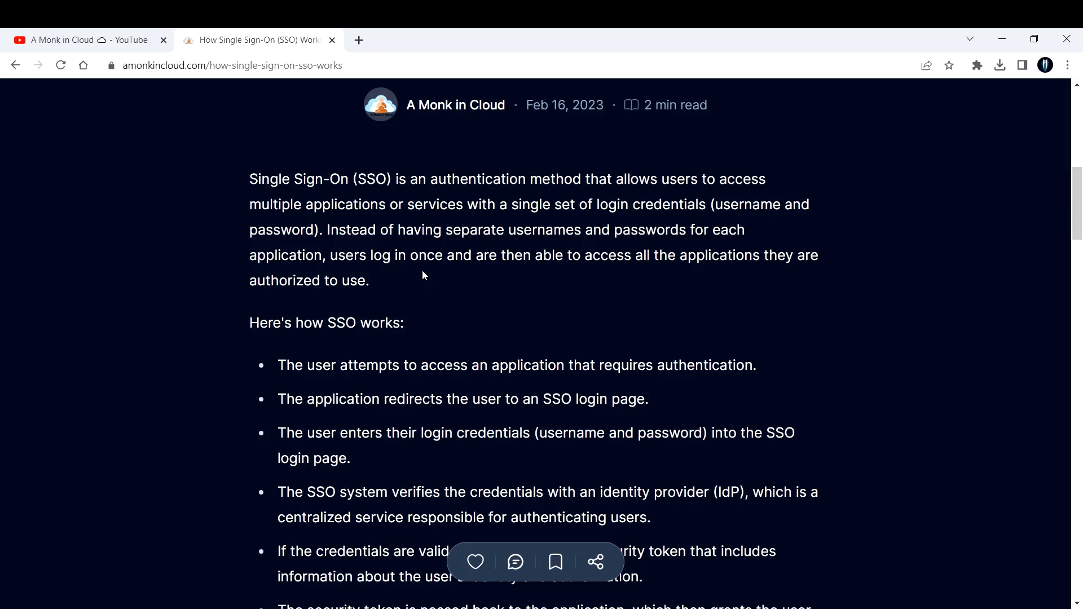
mouse_move(375, 288)
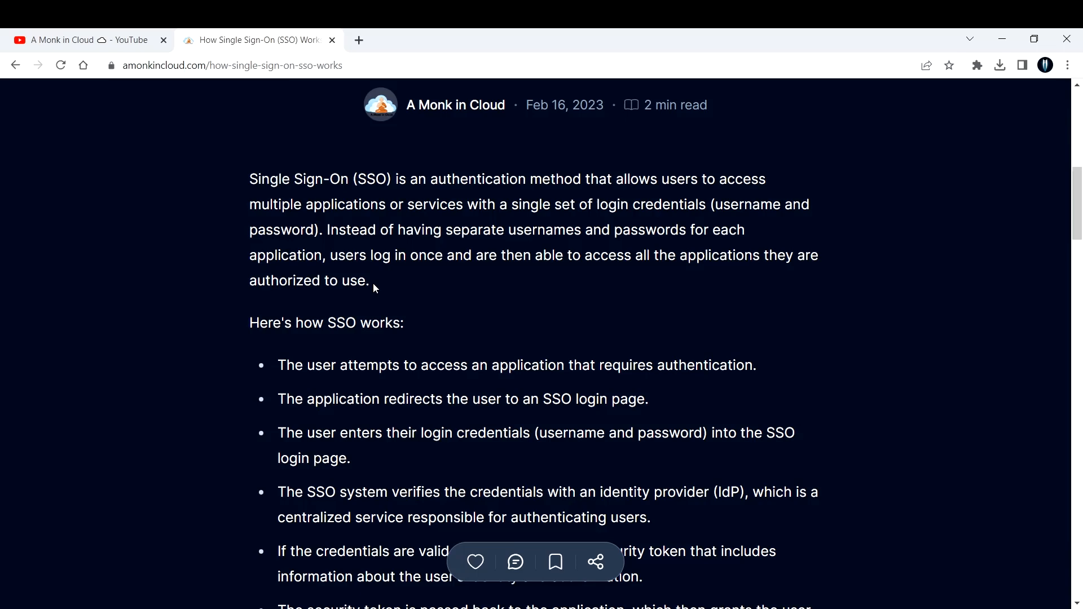
scroll(down, 3)
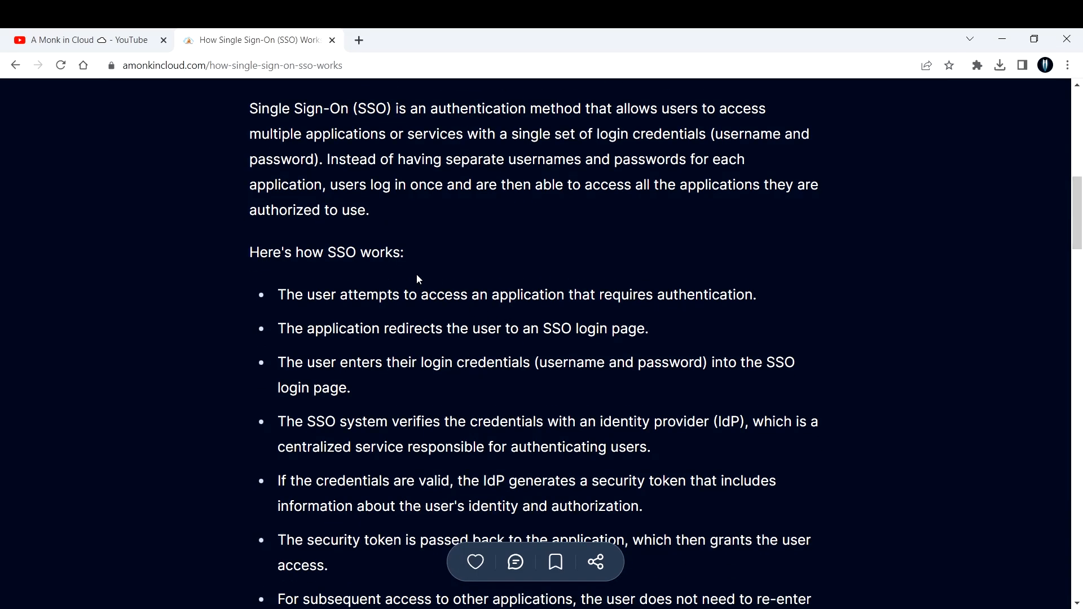
scroll(down, 3)
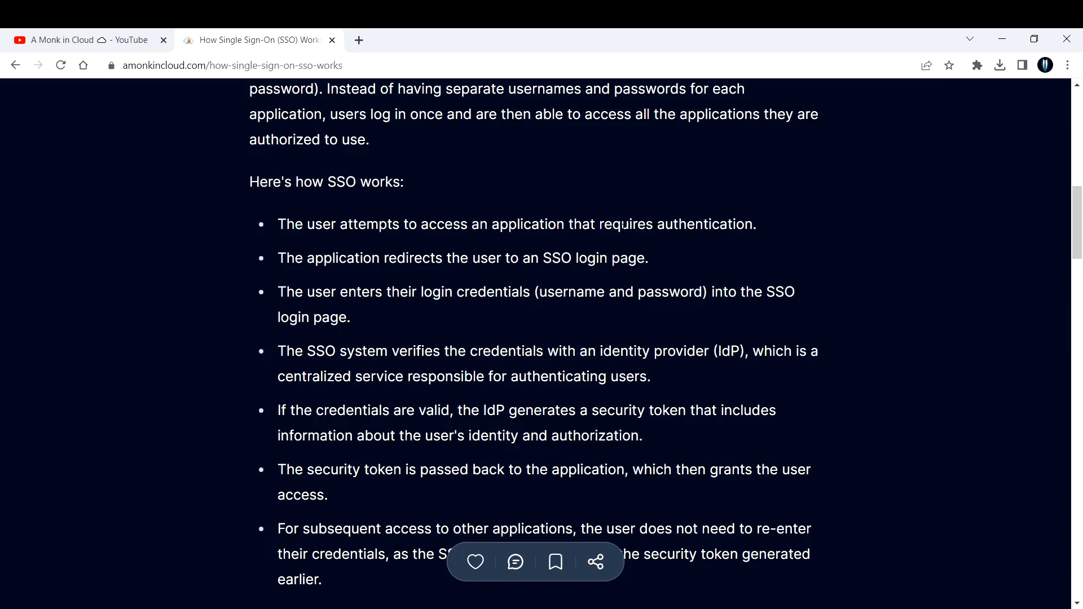
mouse_move(490, 259)
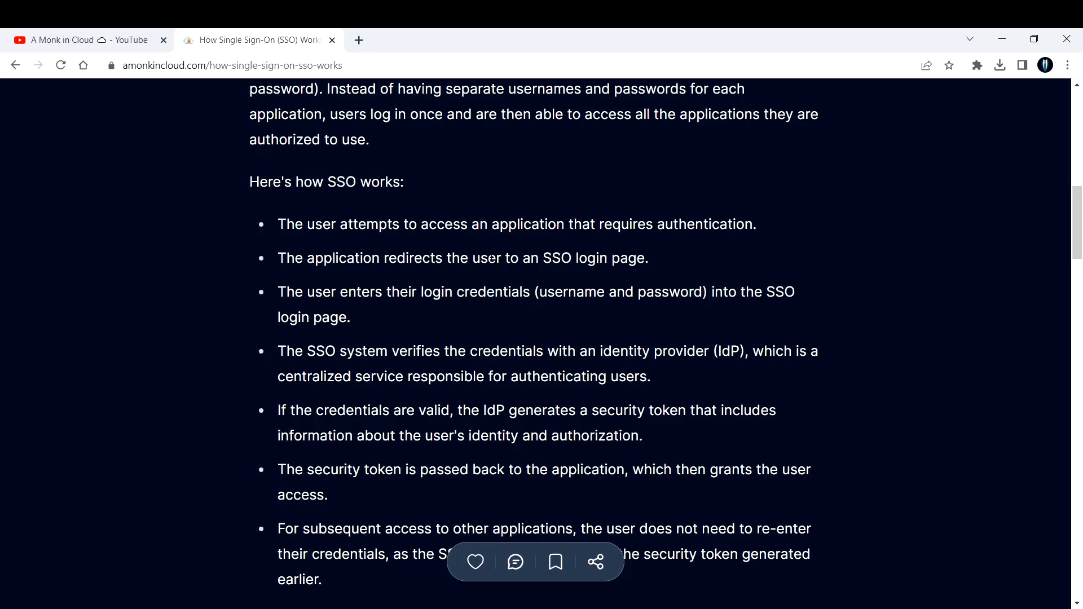
mouse_move(460, 162)
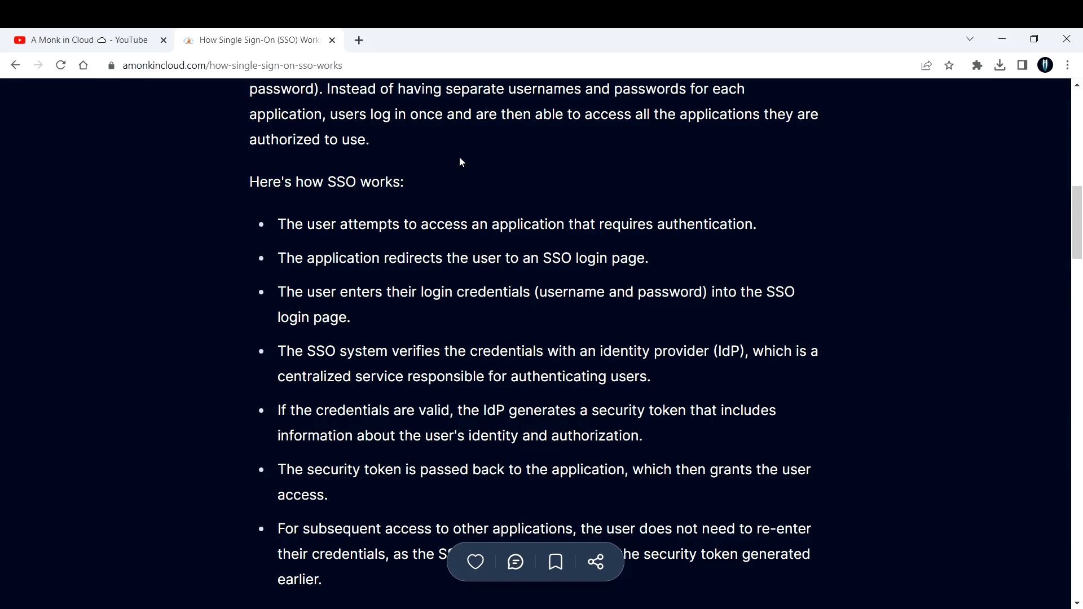
mouse_move(543, 163)
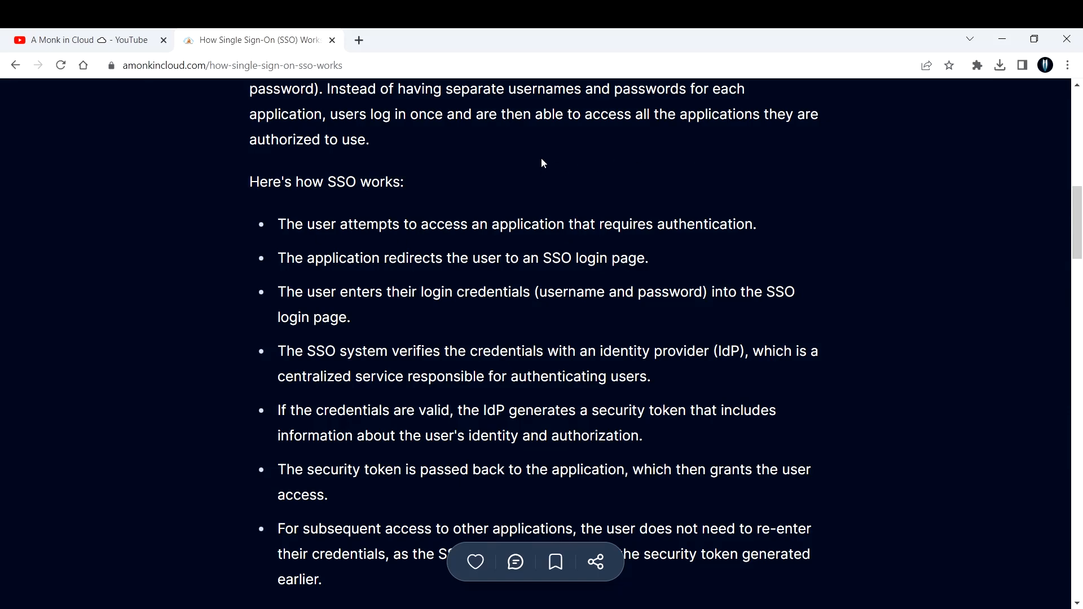
mouse_move(411, 333)
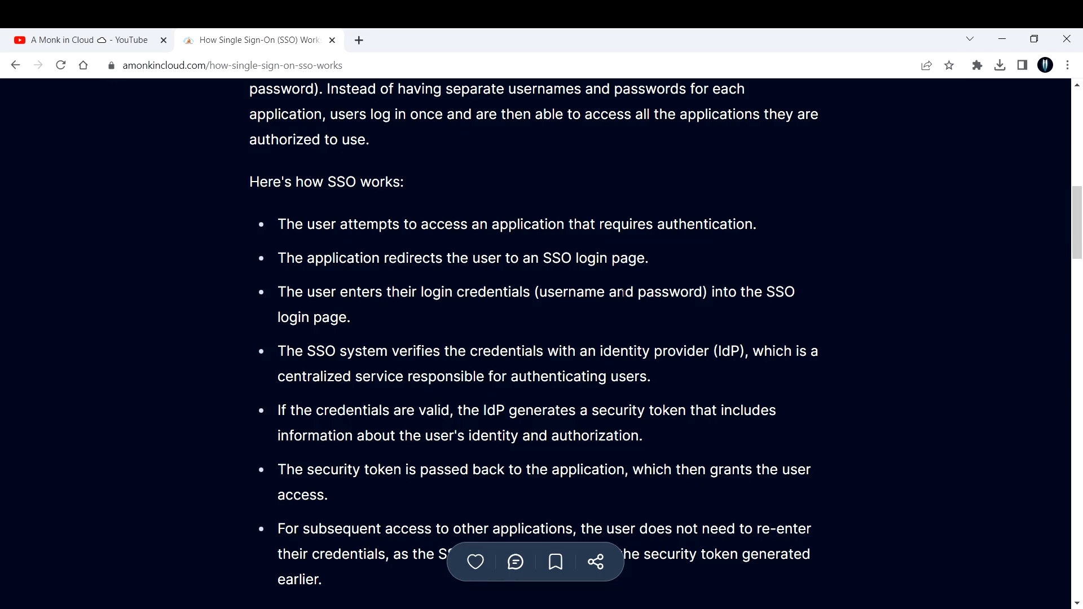
mouse_move(481, 331)
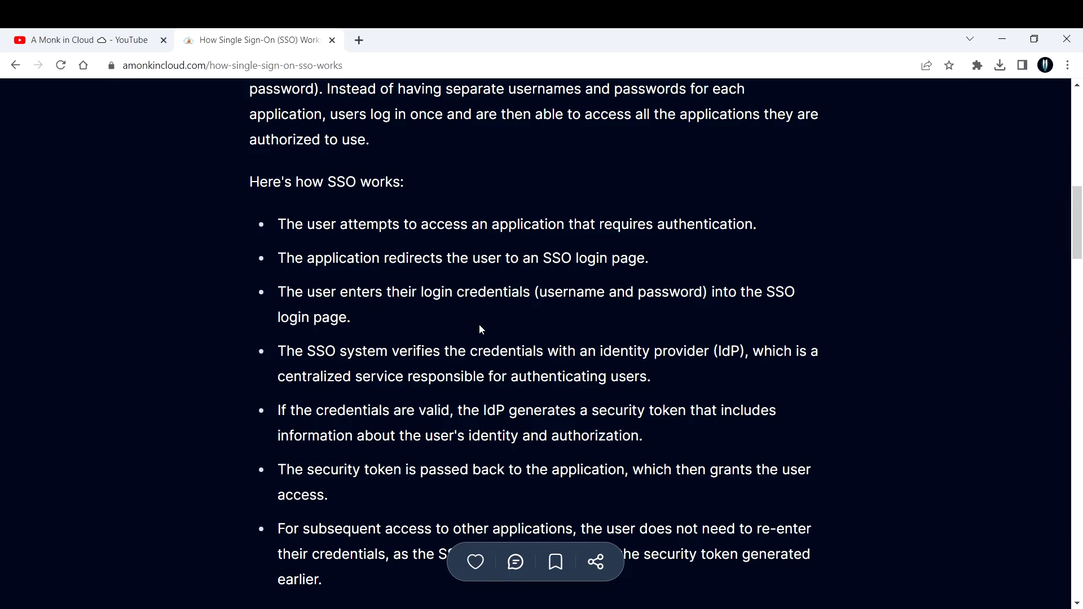
- Scroll past the SSO steps list to the benefits paragraph and top of the flow diagram
scroll(down, 3)
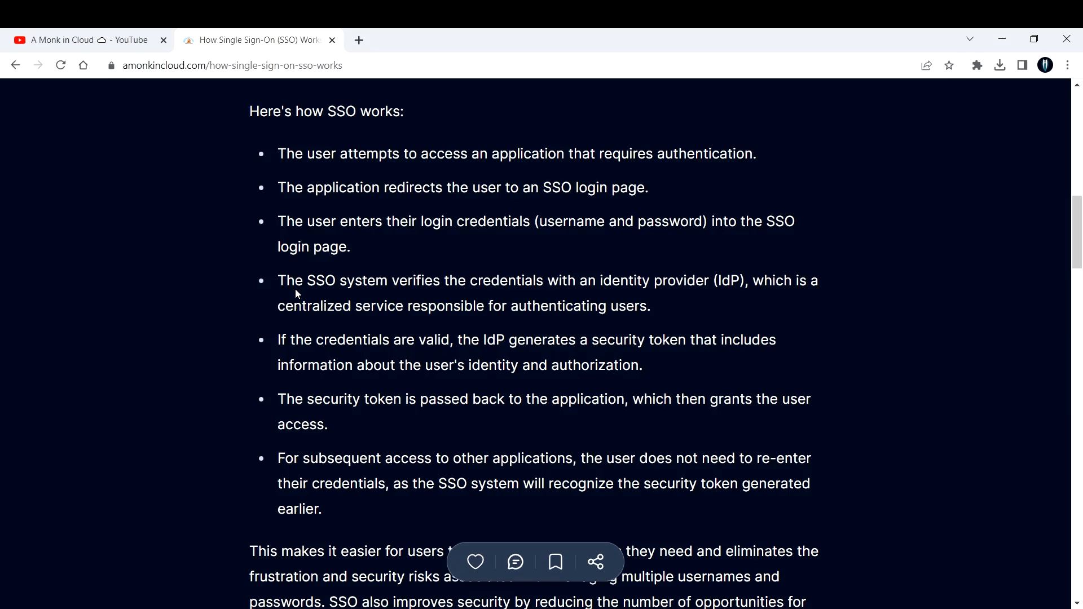
drag(277, 281, 389, 280)
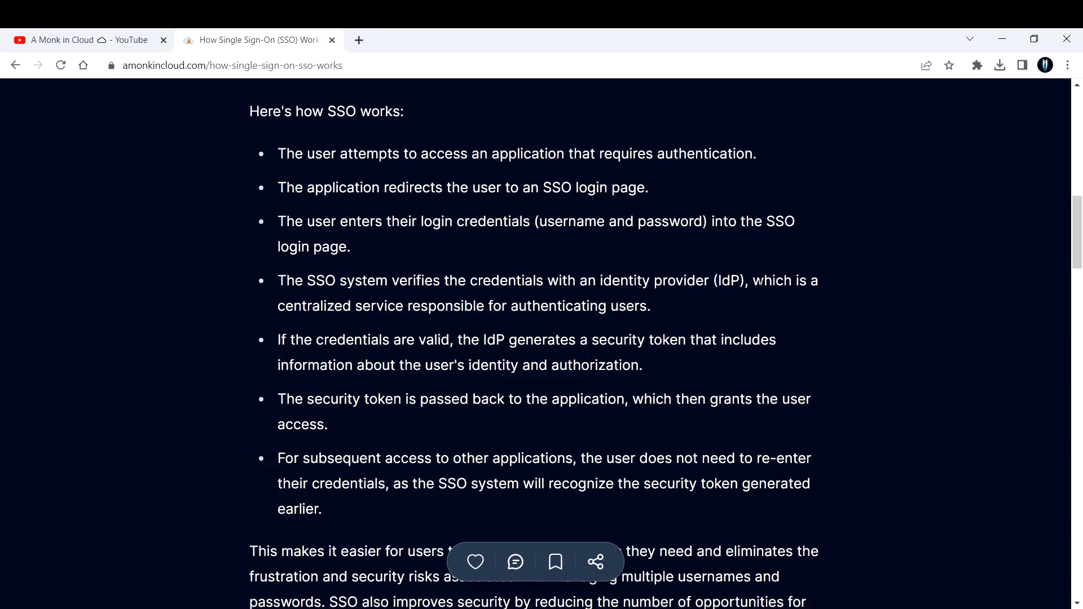
scroll(down, 3)
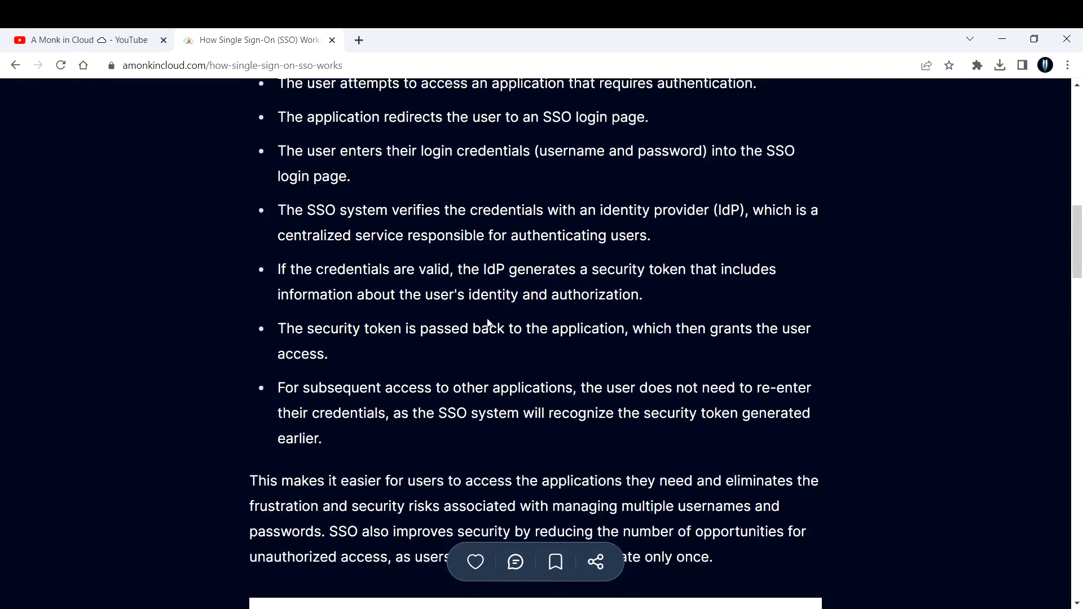
mouse_move(443, 286)
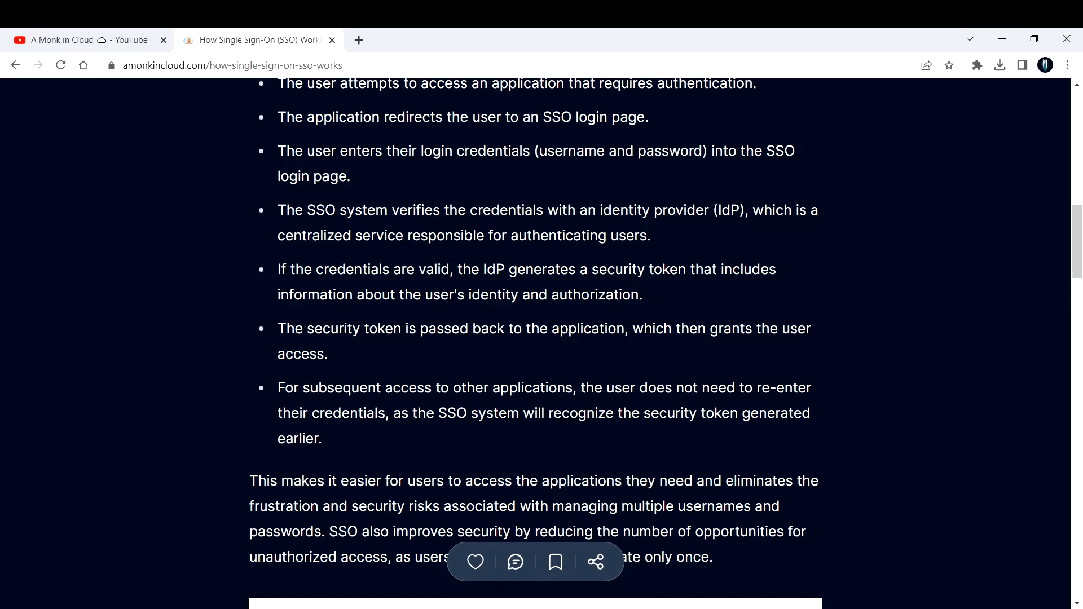
mouse_move(487, 318)
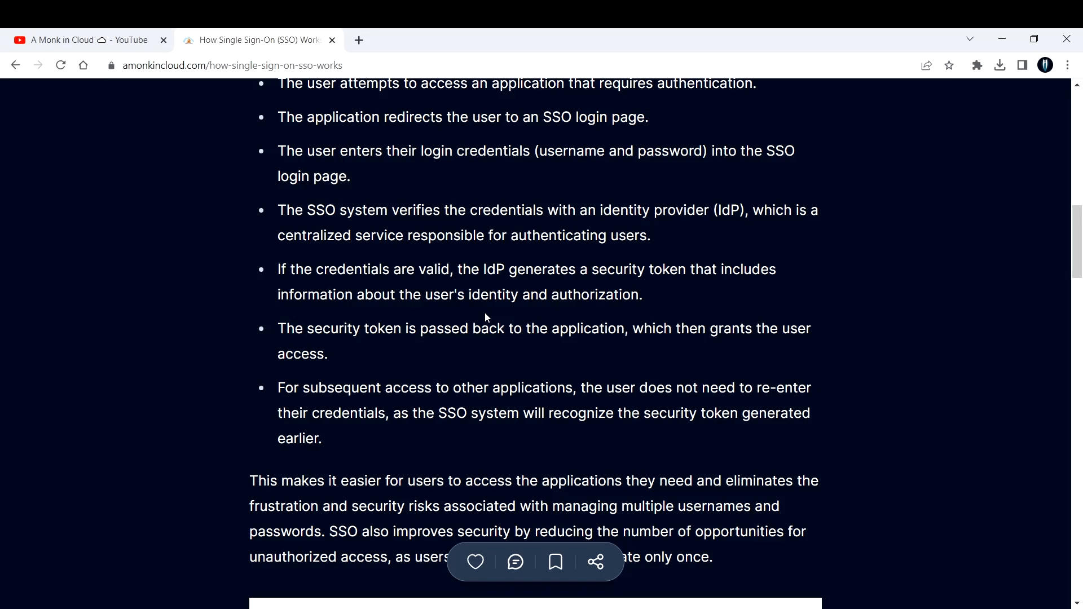
mouse_move(491, 318)
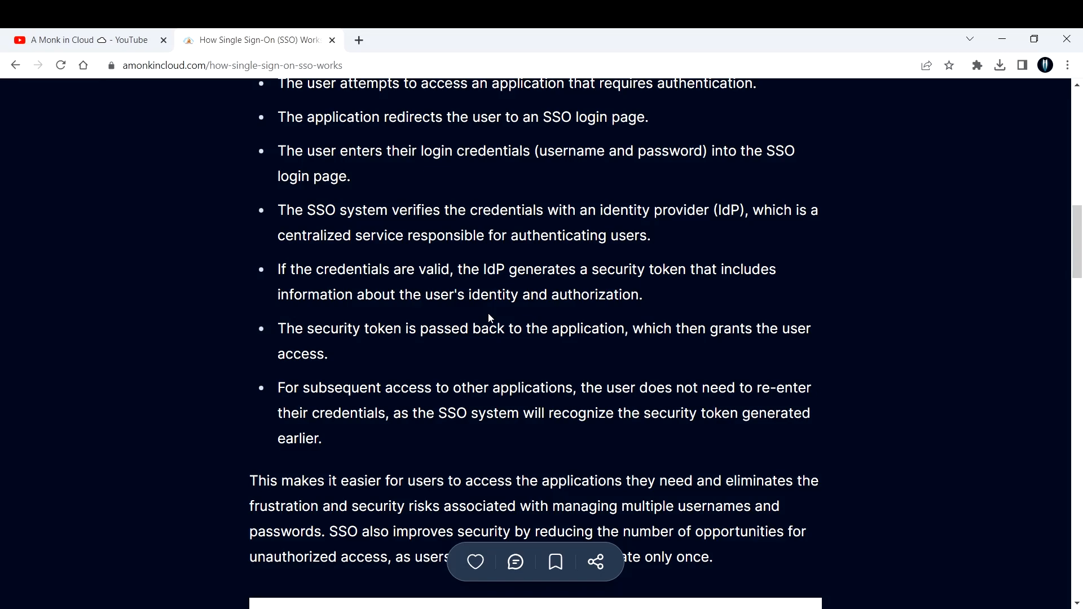
mouse_move(361, 355)
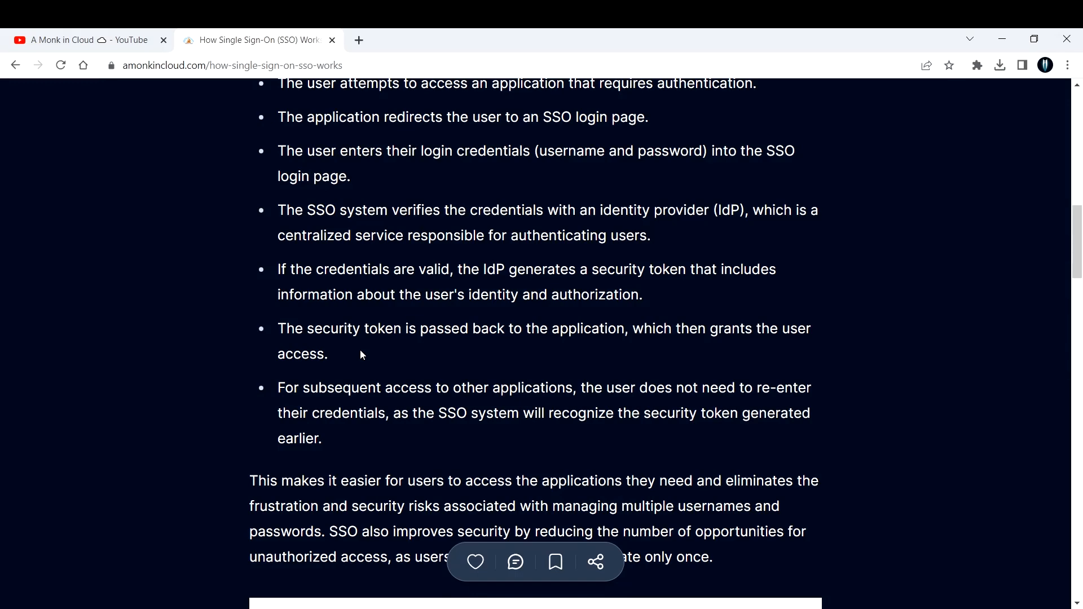
mouse_move(628, 357)
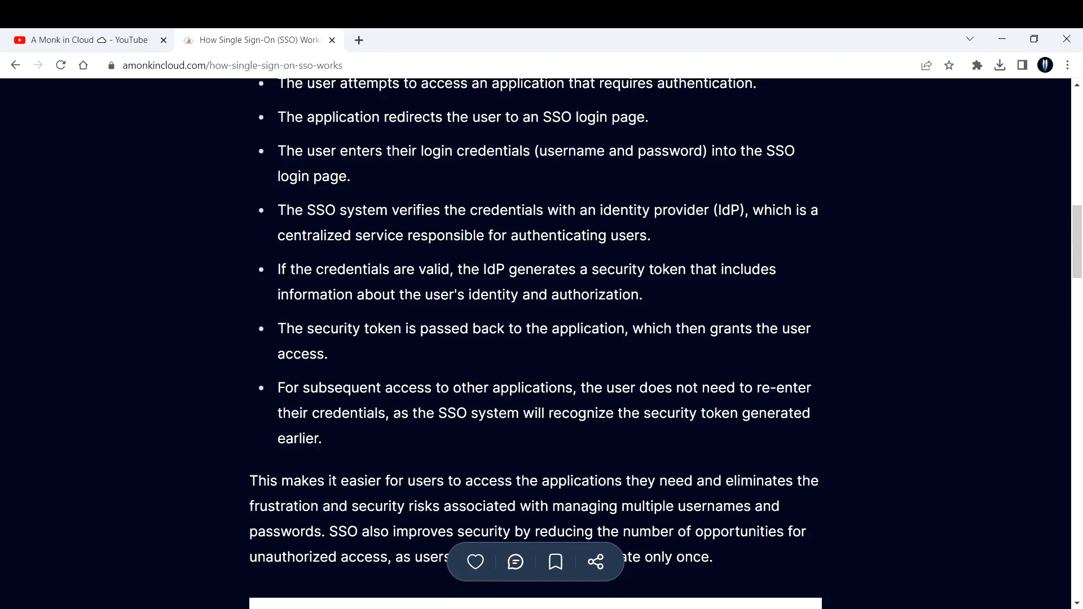
mouse_move(347, 358)
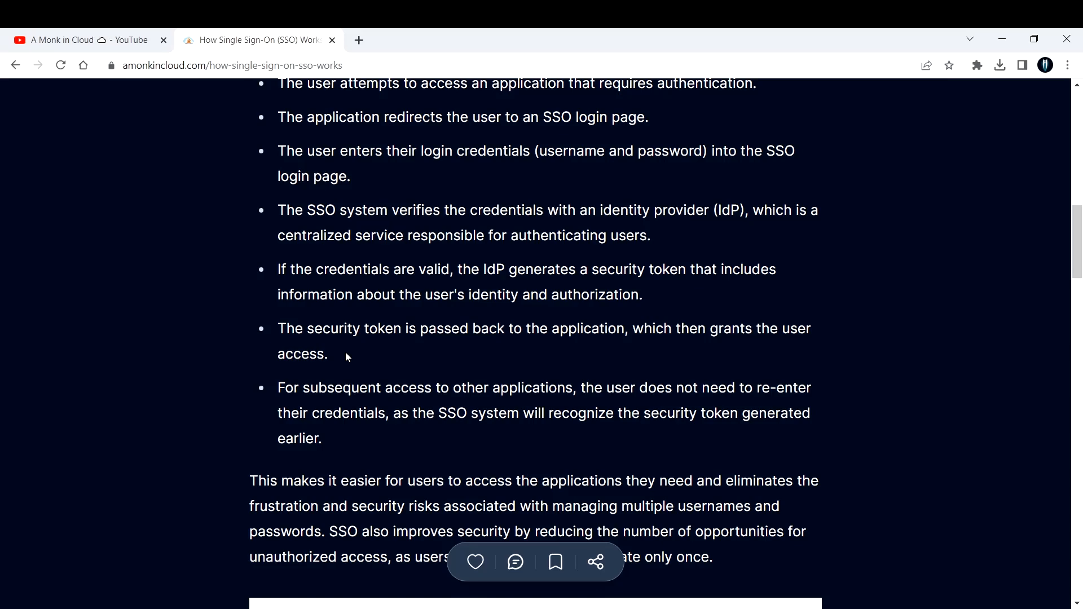
mouse_move(363, 369)
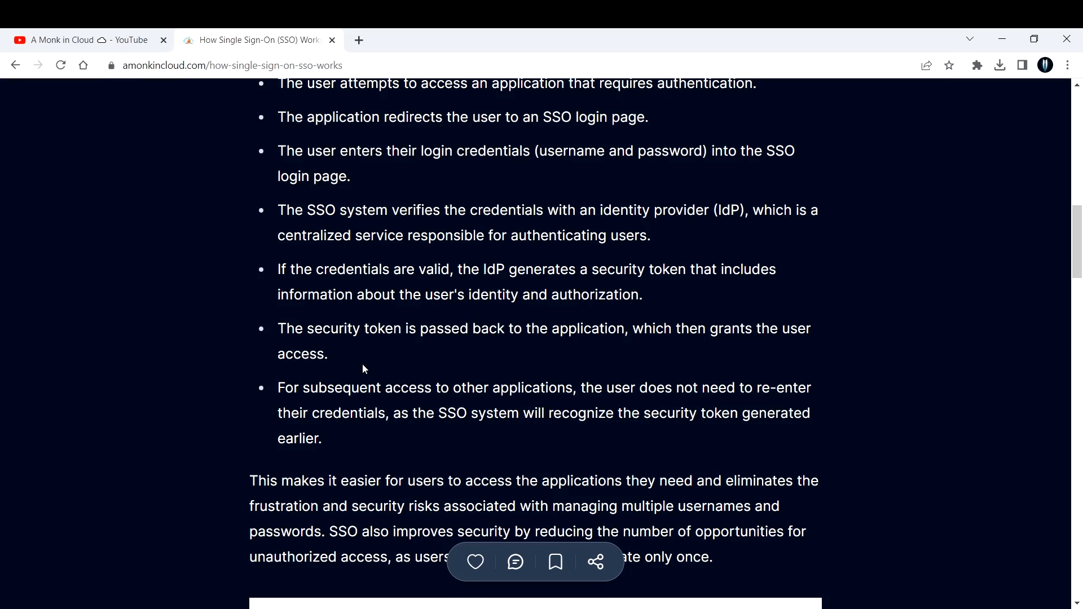
scroll(down, 3)
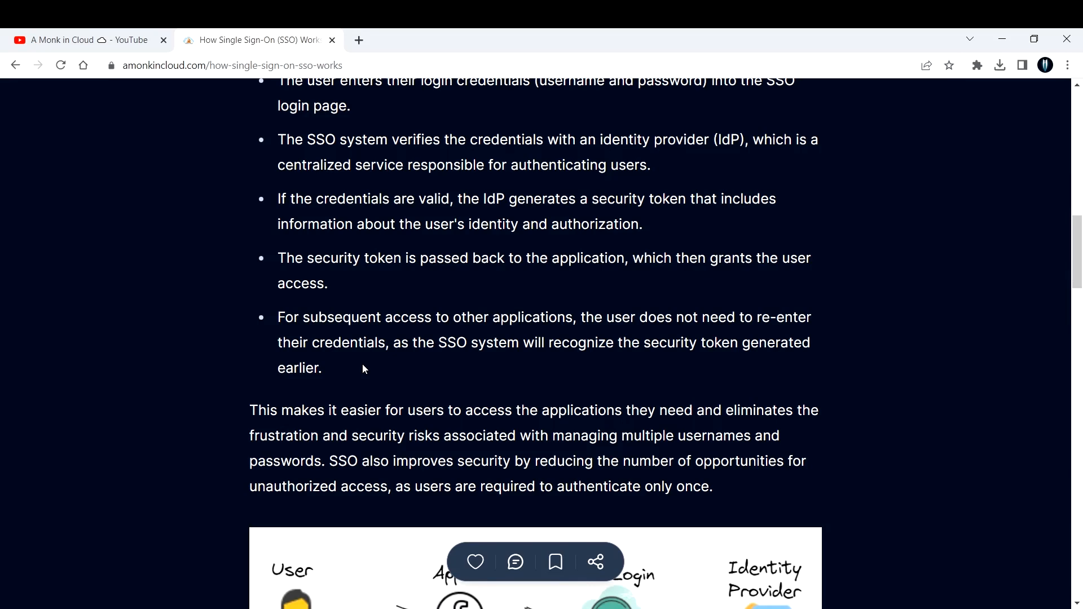
scroll(down, 3)
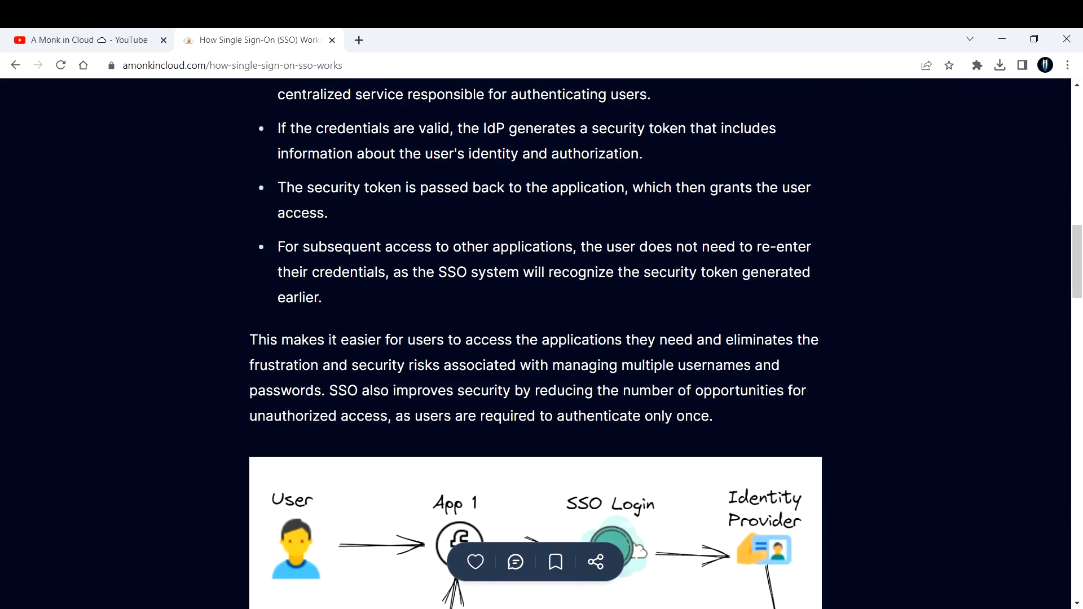
mouse_move(821, 363)
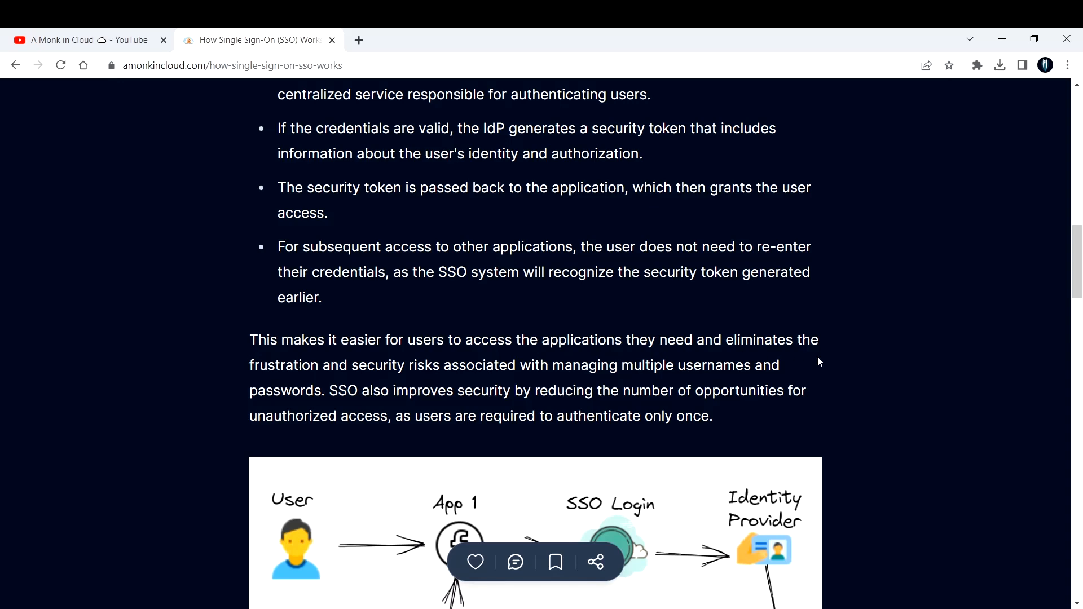
mouse_move(779, 372)
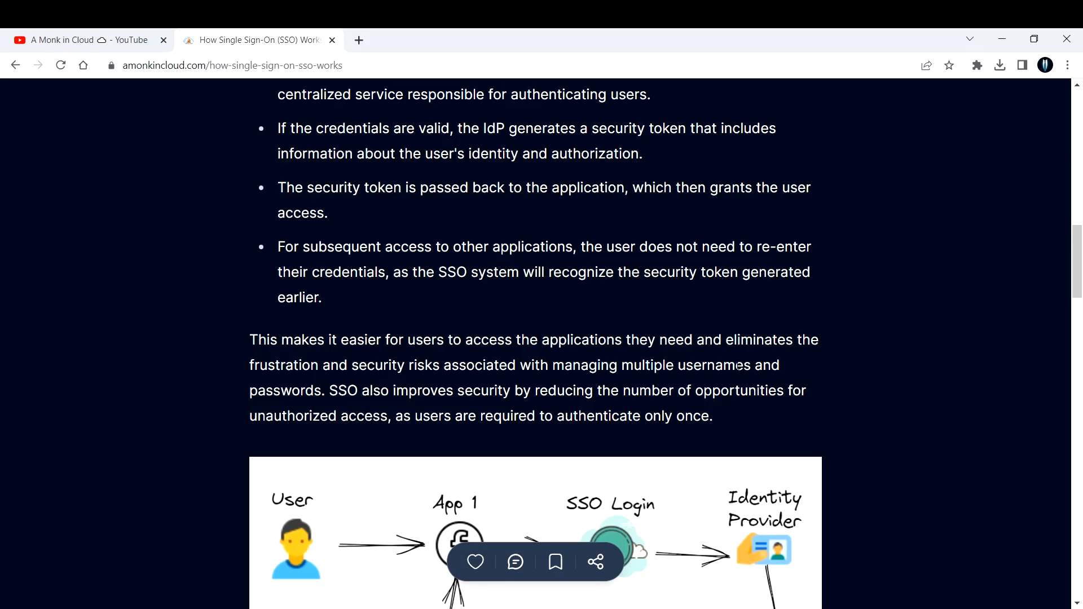
scroll(down, 3)
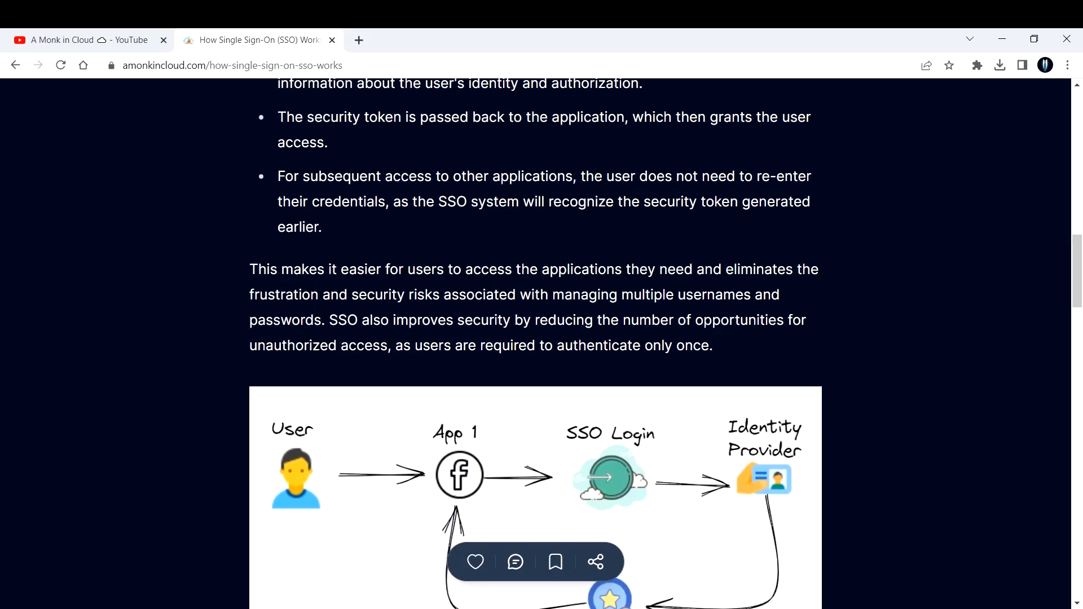
scroll(down, 3)
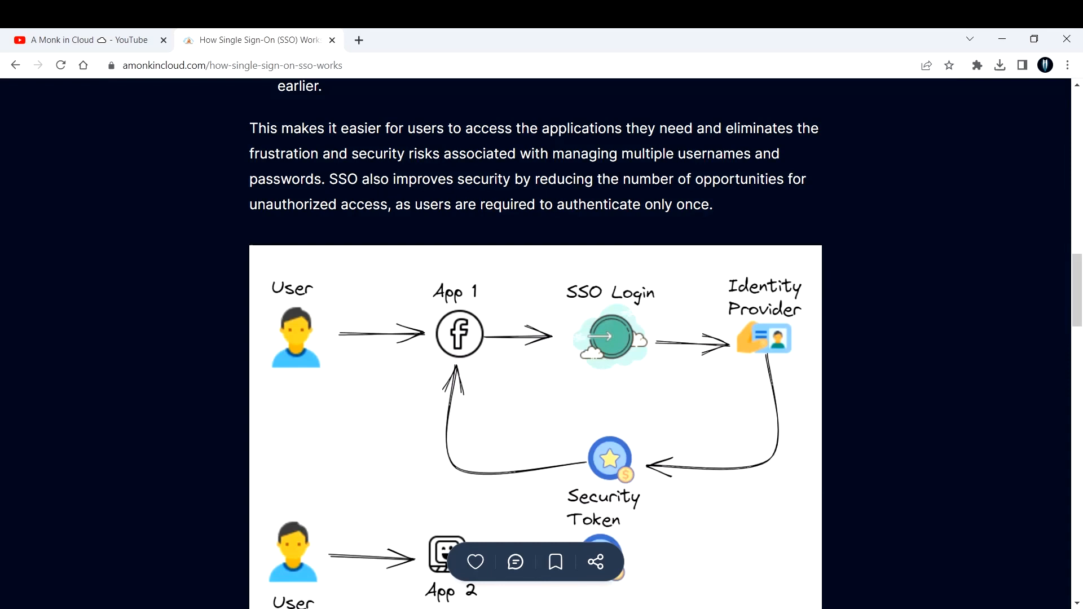
mouse_move(821, 182)
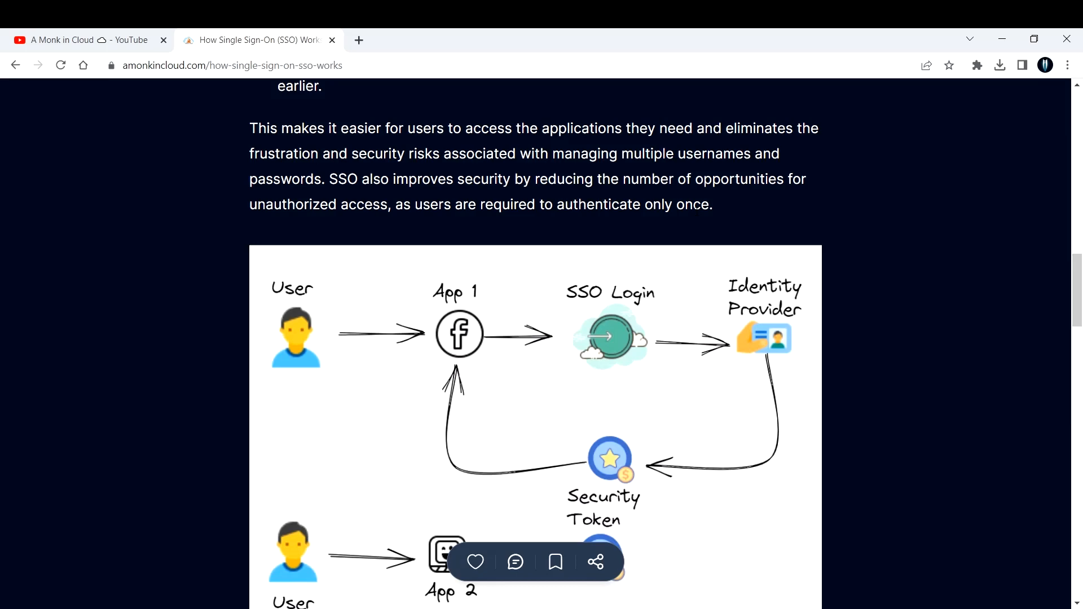
scroll(down, 3)
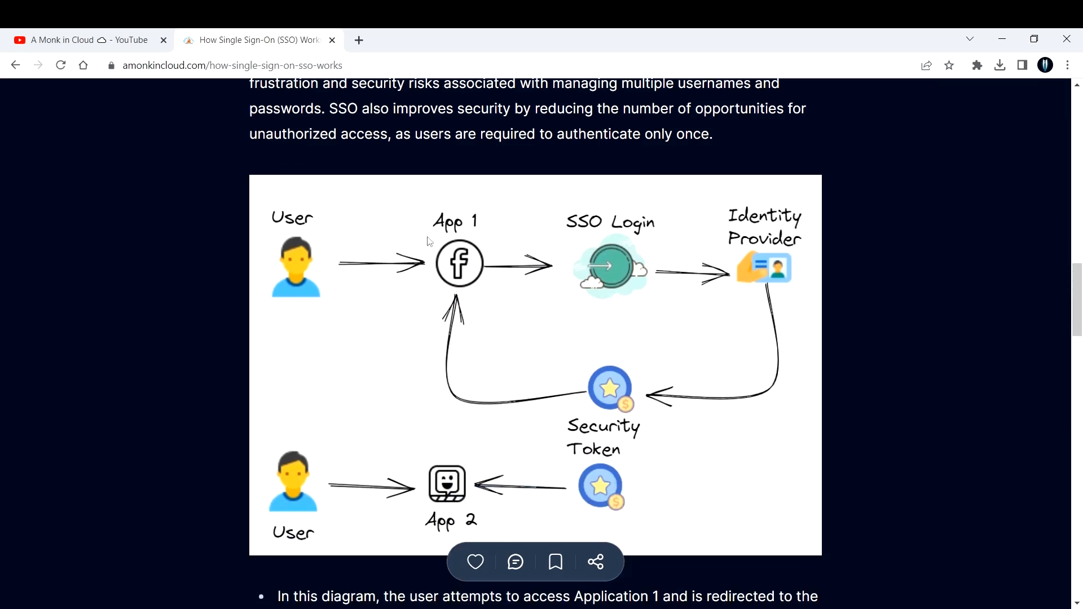
scroll(down, 3)
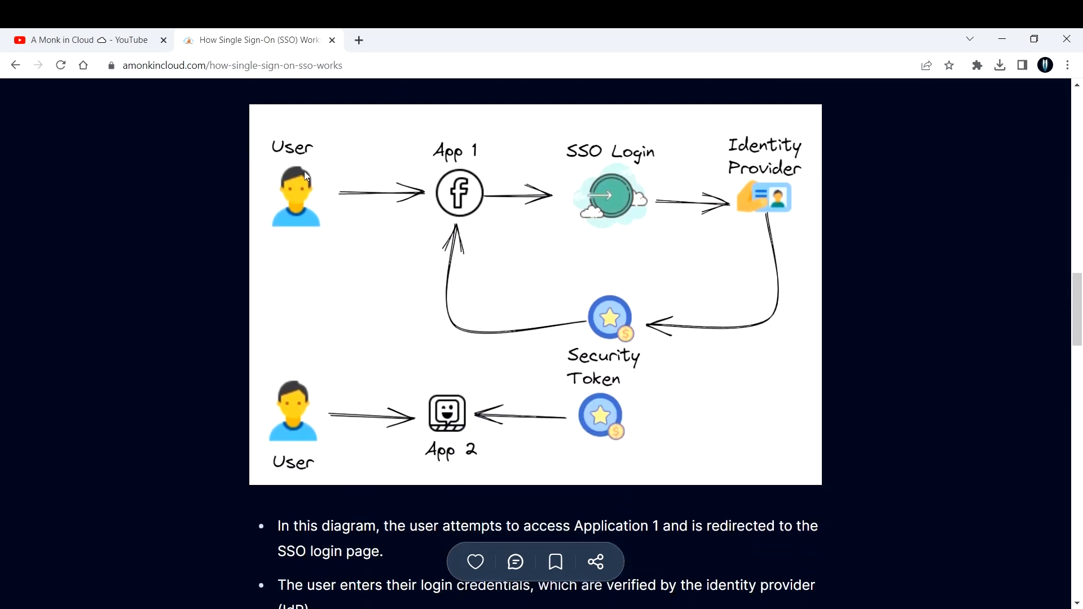
mouse_move(556, 200)
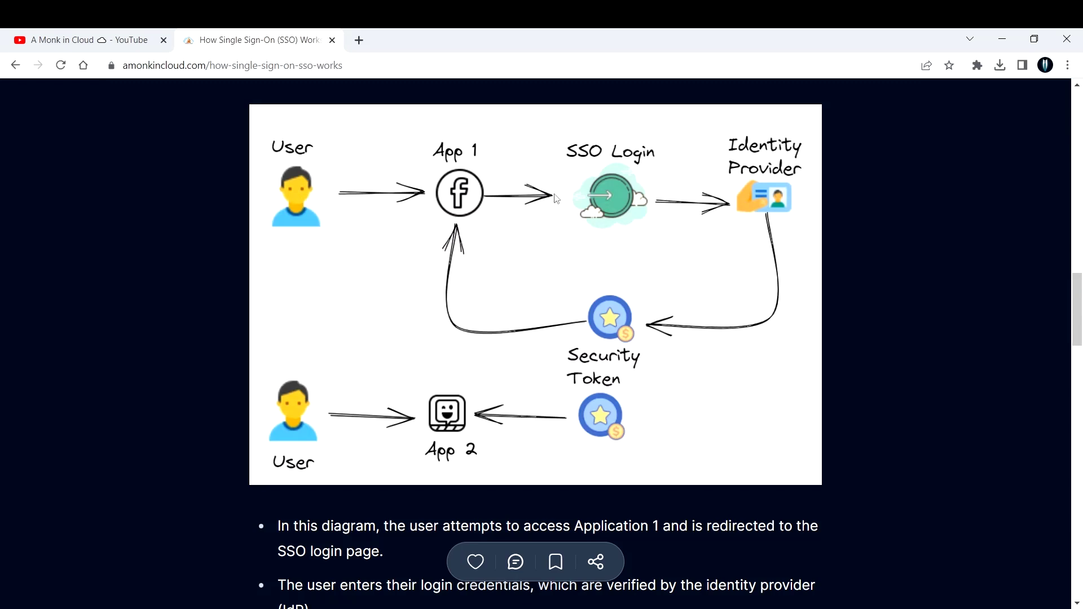
mouse_move(459, 193)
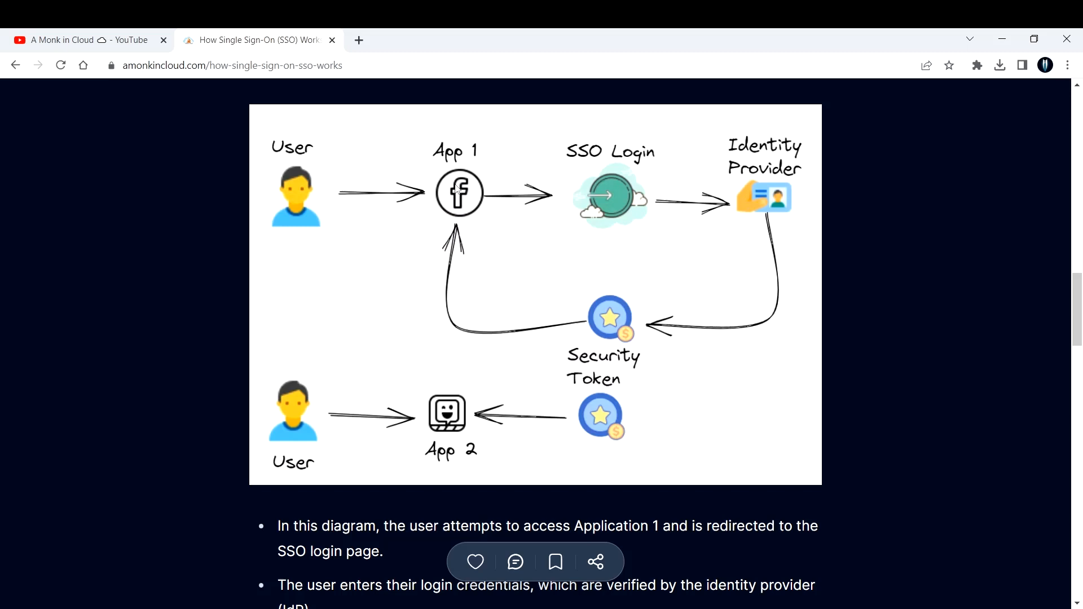
mouse_move(471, 198)
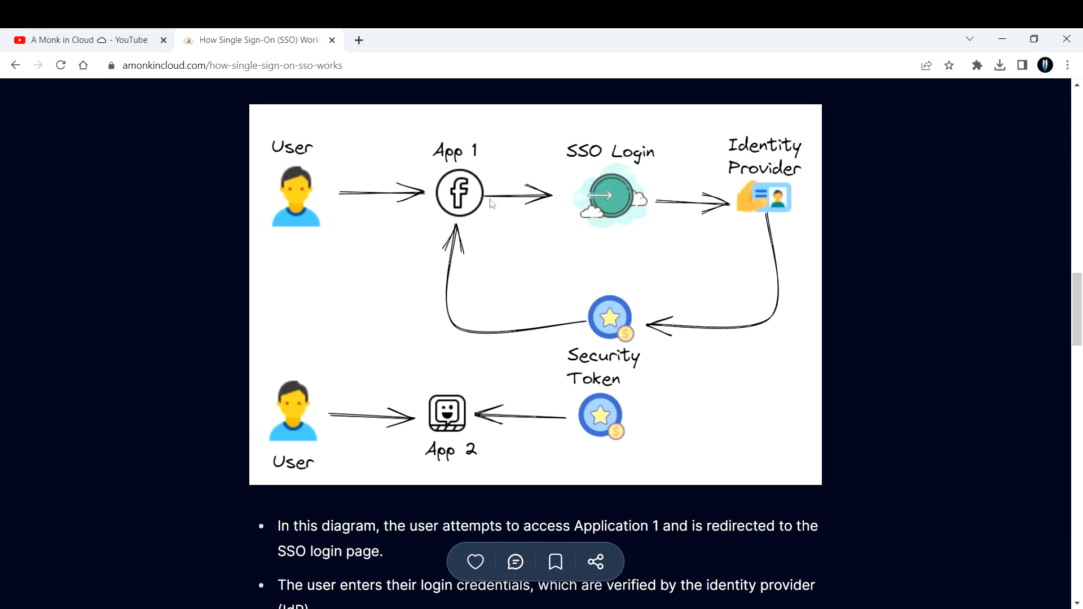
mouse_move(615, 175)
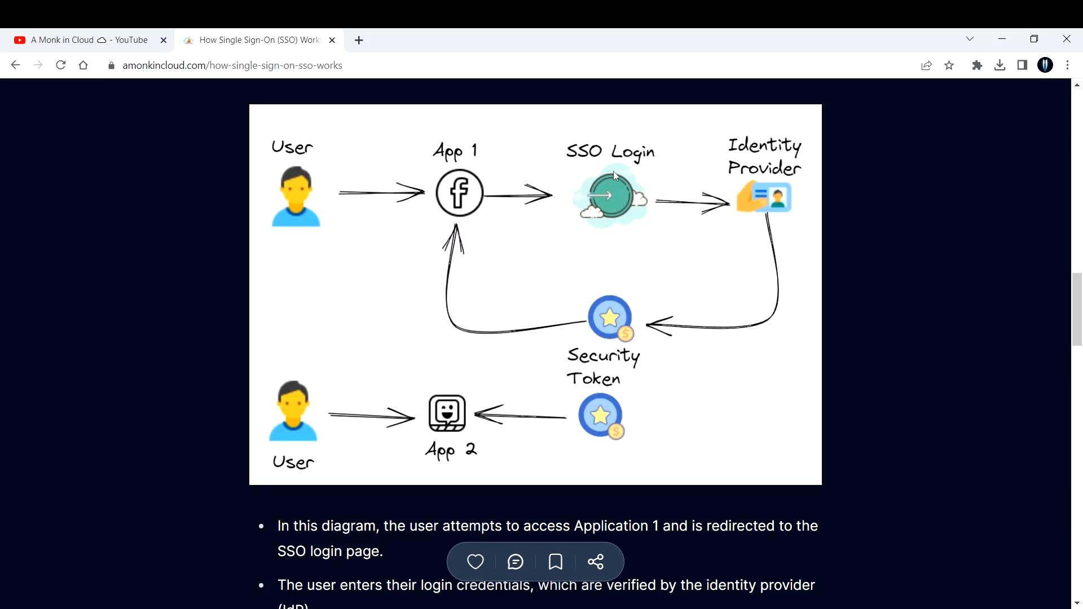
mouse_move(642, 205)
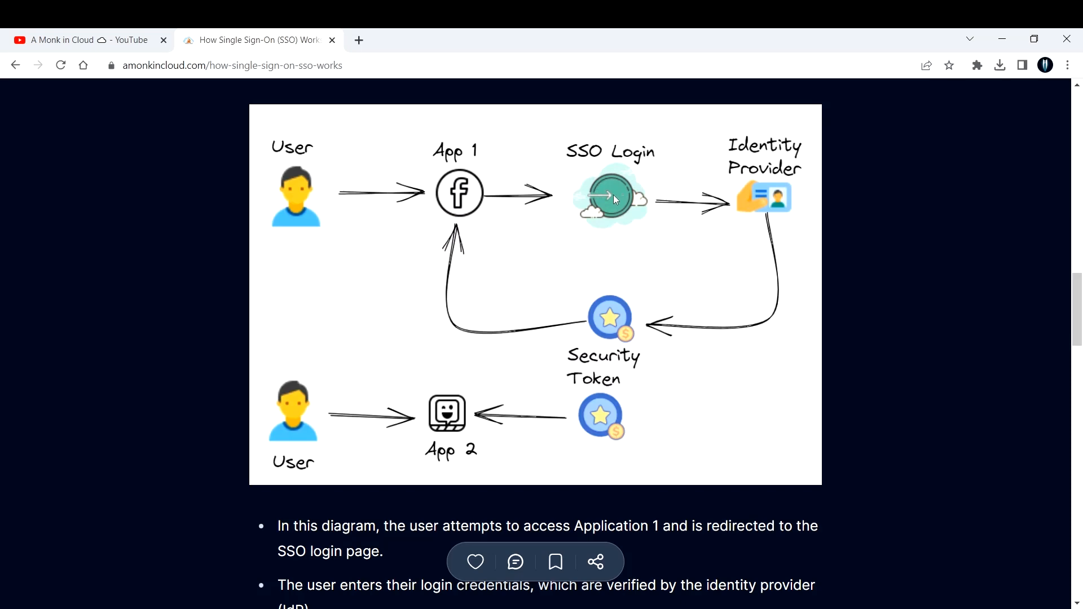
mouse_move(607, 197)
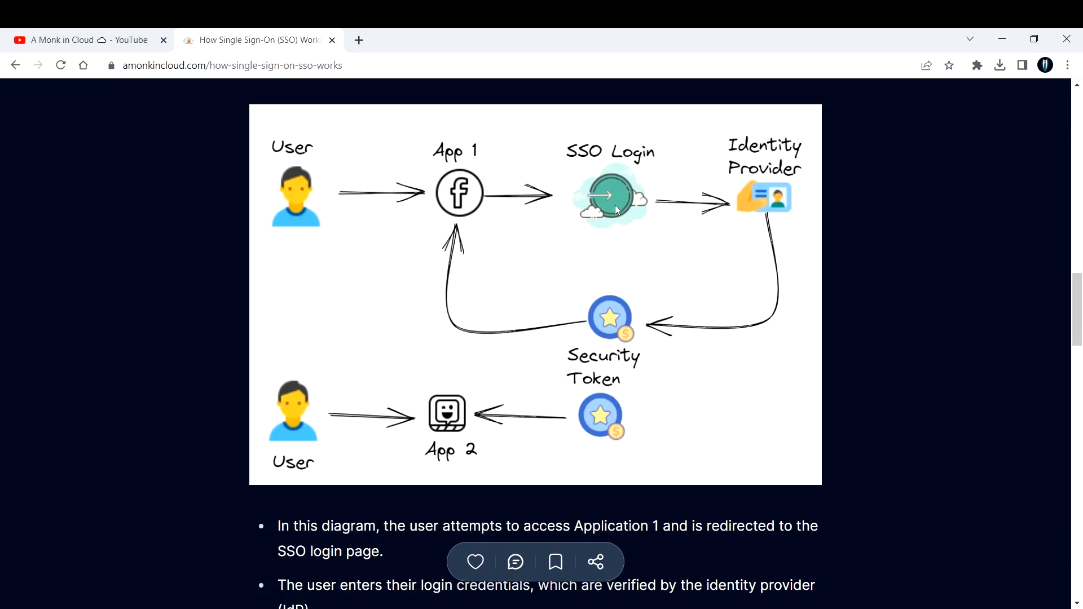
mouse_move(799, 195)
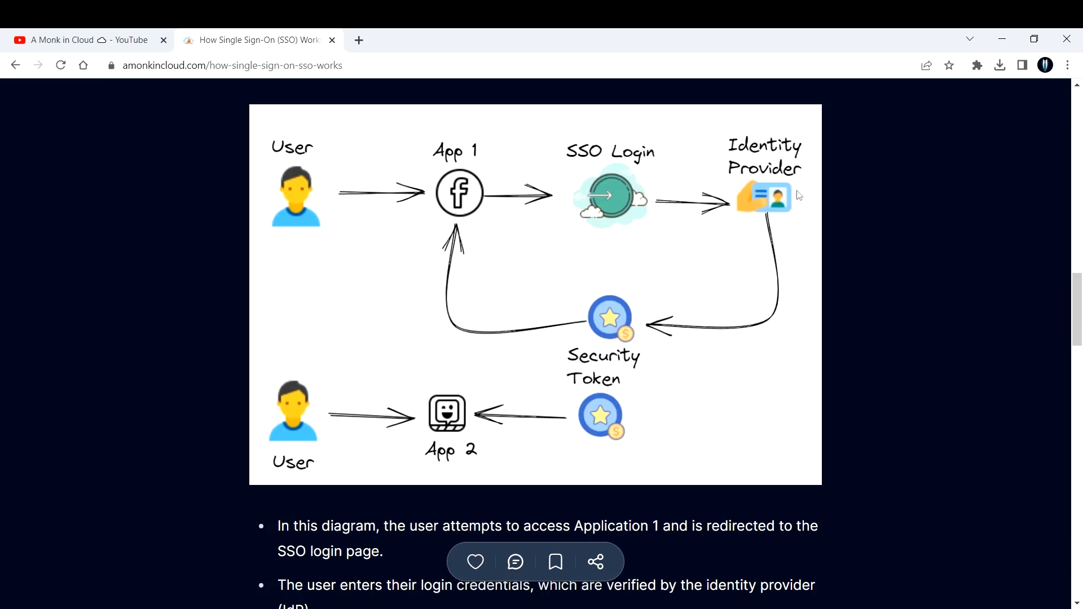
mouse_move(782, 180)
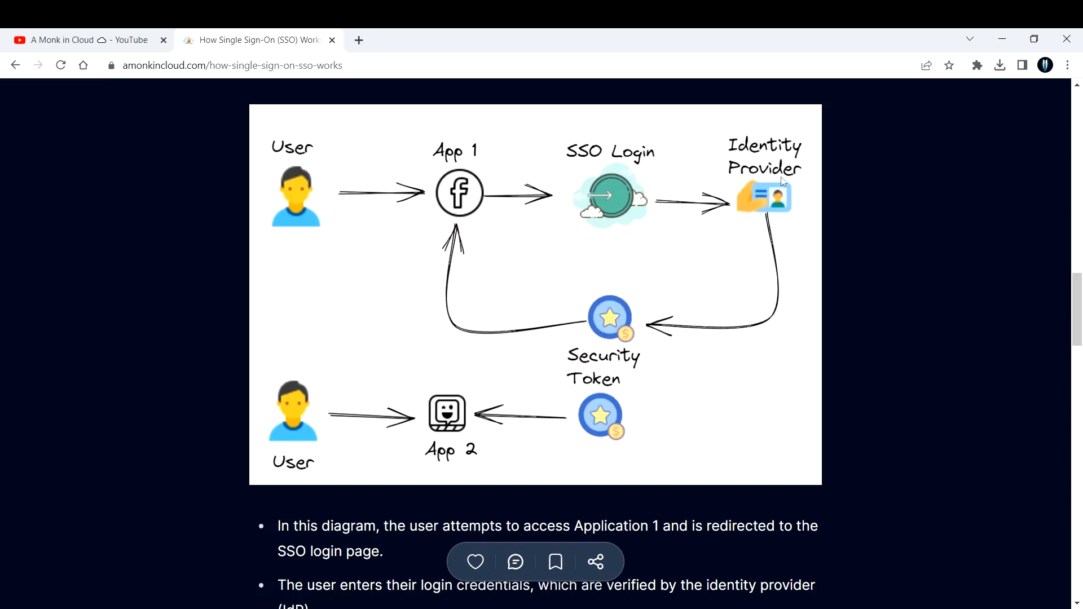
mouse_move(617, 316)
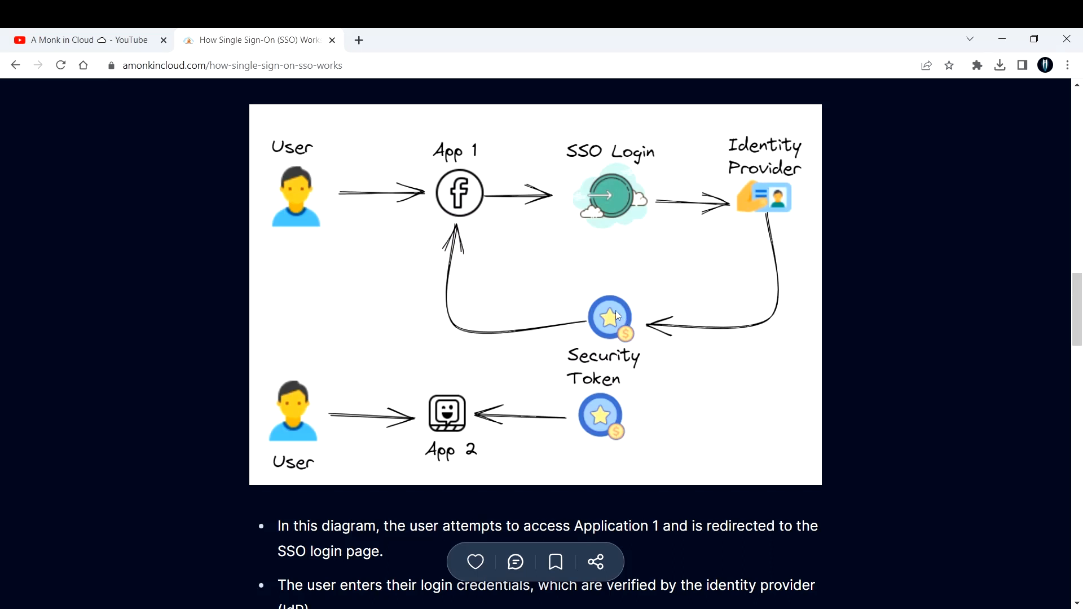
mouse_move(613, 308)
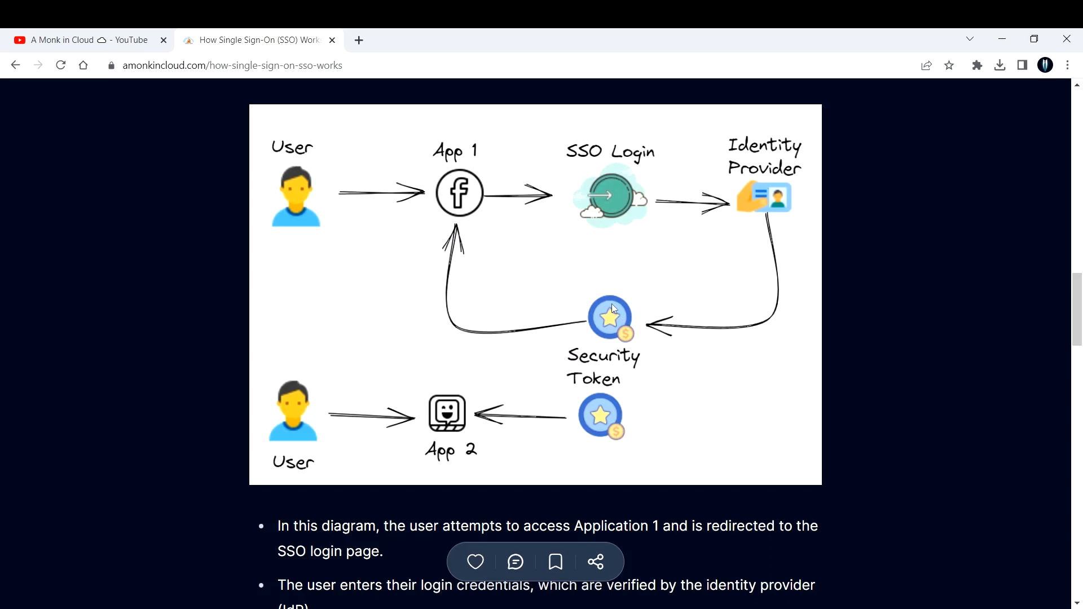
mouse_move(622, 333)
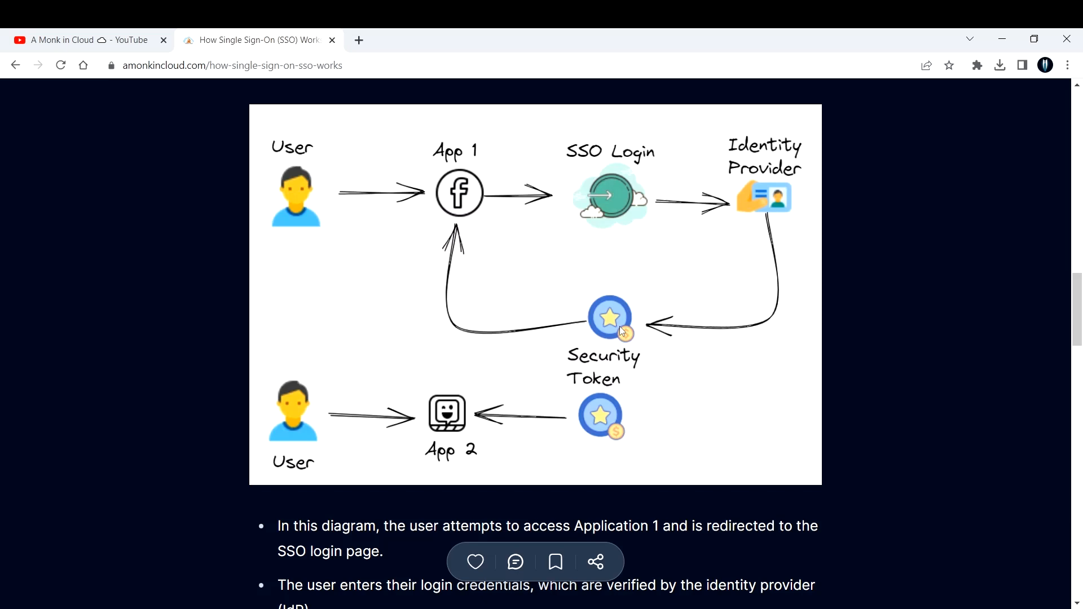
mouse_move(450, 191)
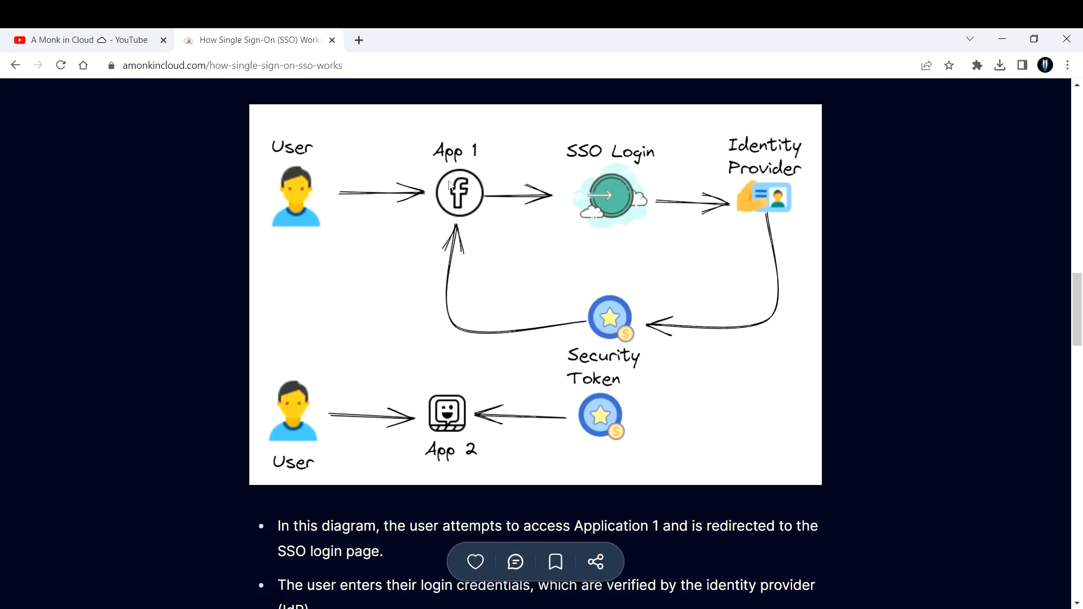
mouse_move(445, 198)
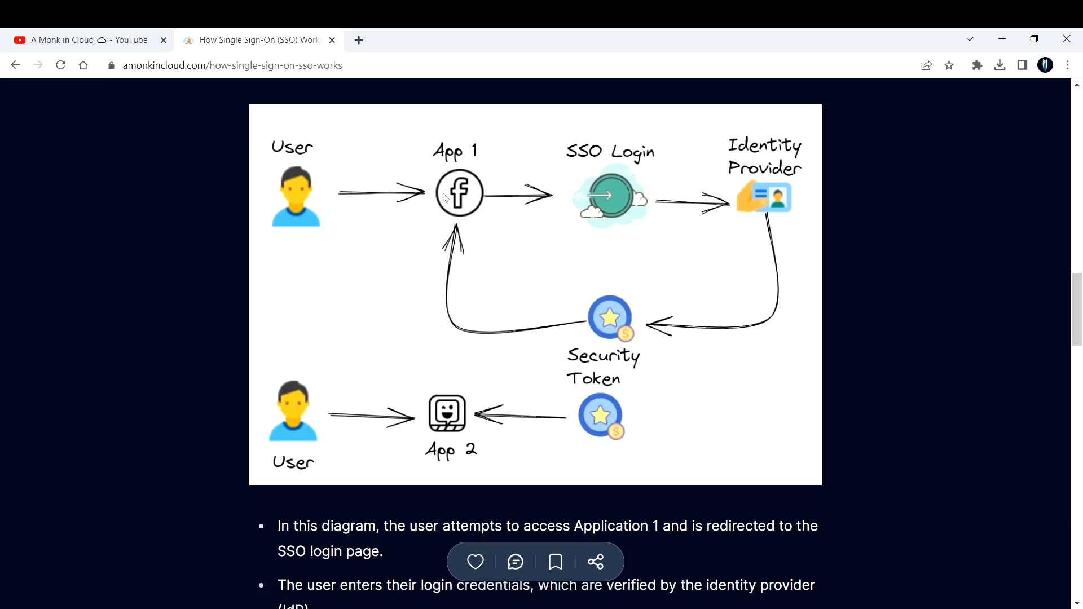
mouse_move(313, 192)
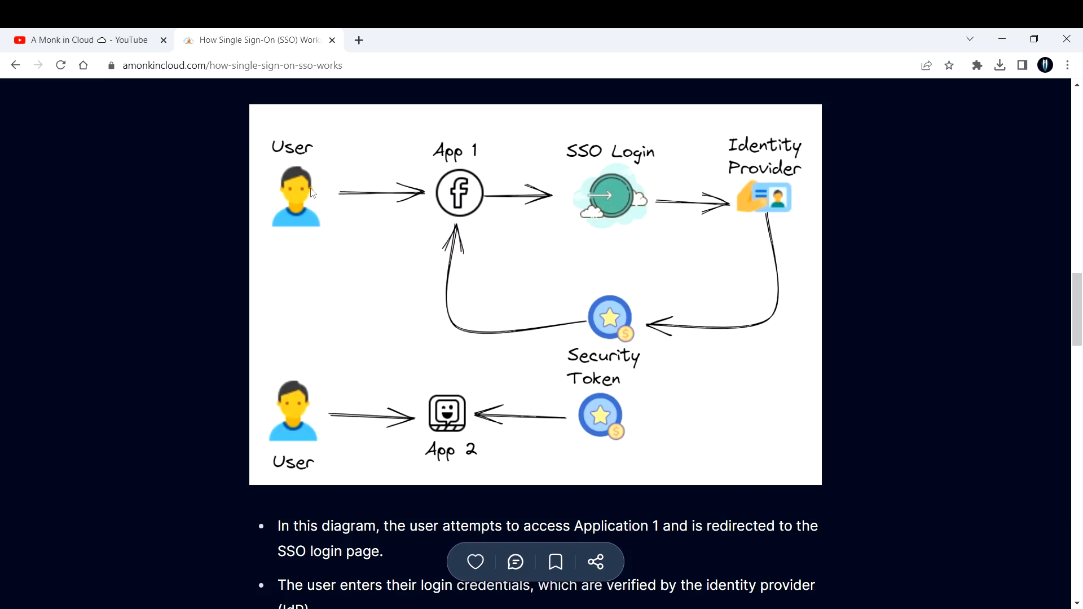
mouse_move(460, 198)
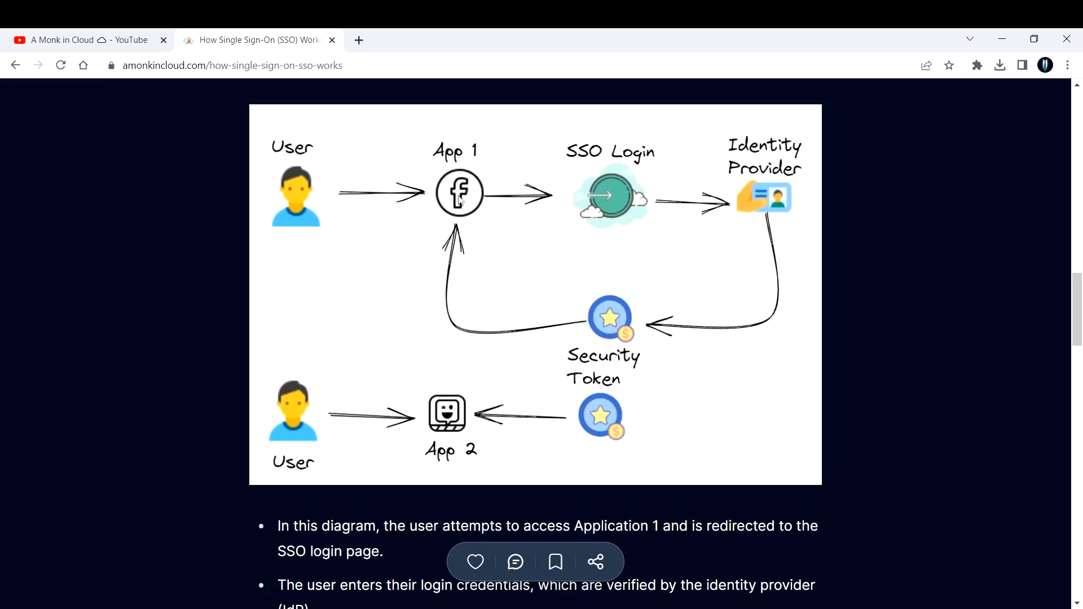
- Scroll to the third diagram note about the identity provider issuing a security token
scroll(down, 3)
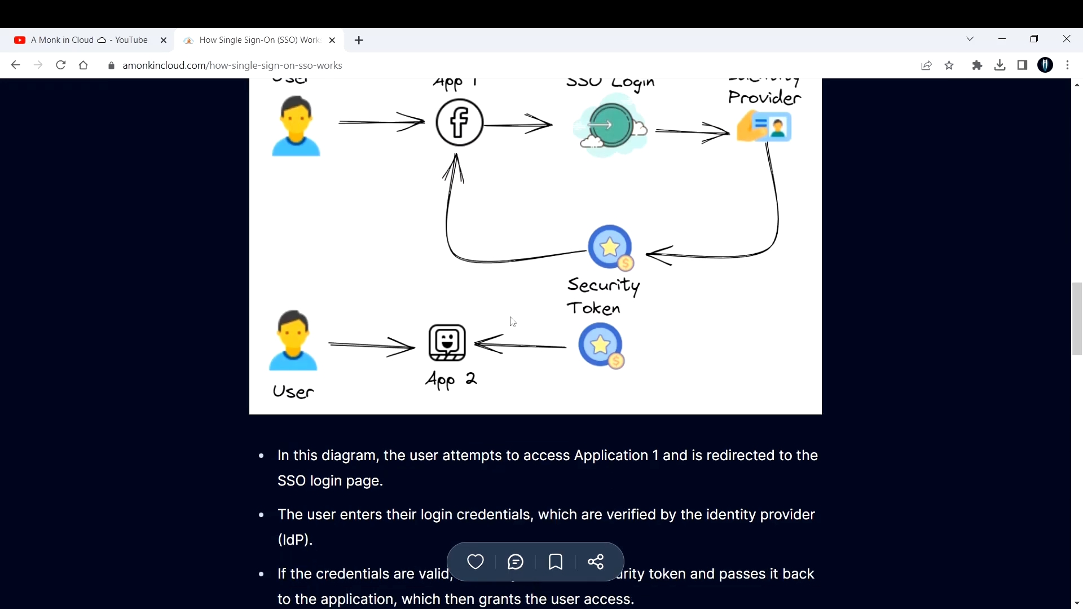
mouse_move(309, 308)
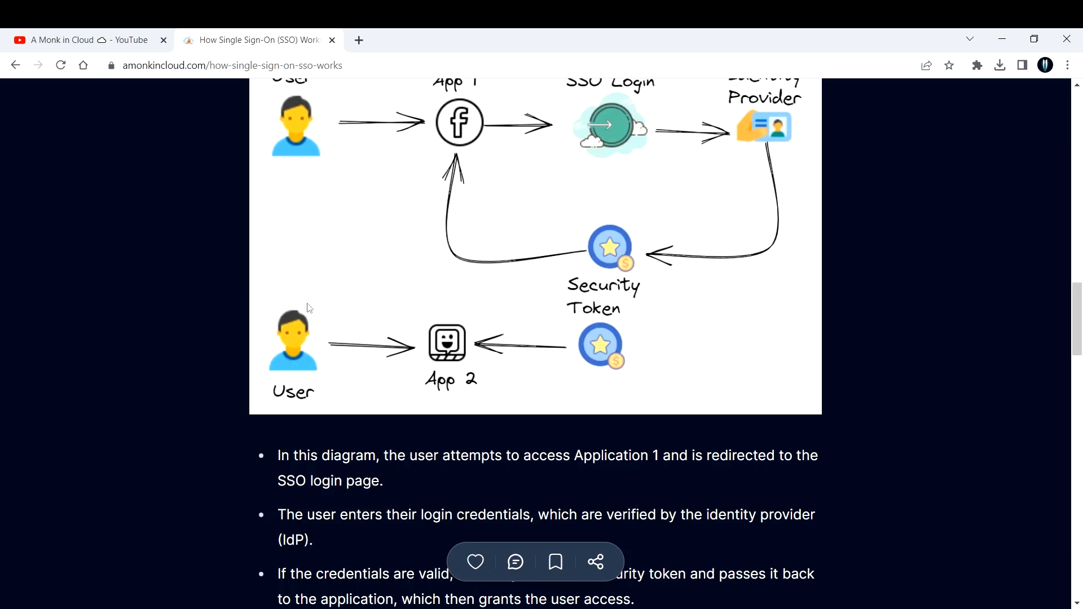
mouse_move(441, 358)
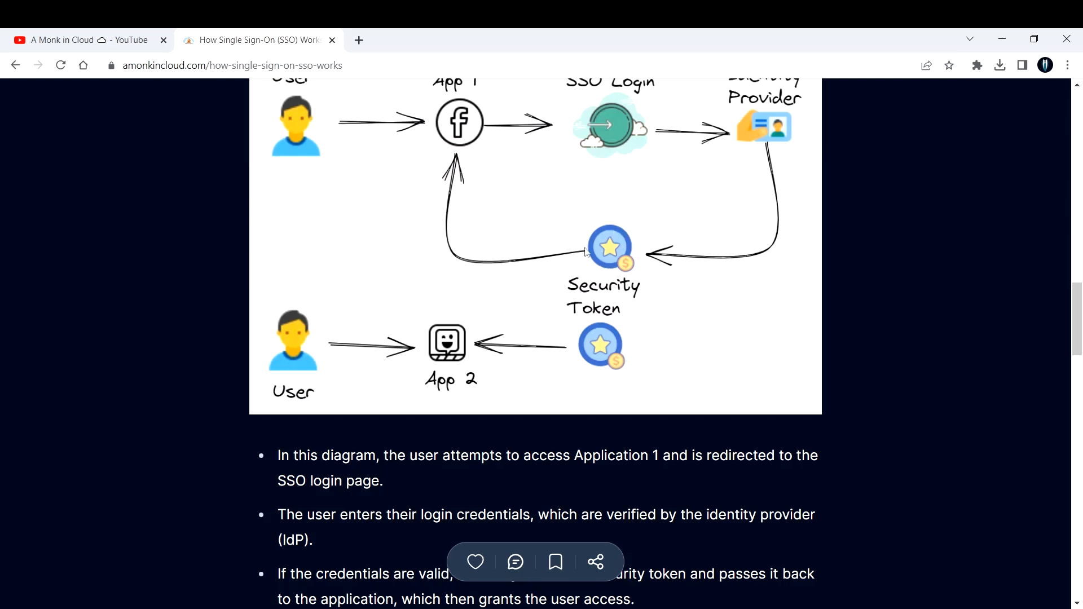
mouse_move(776, 140)
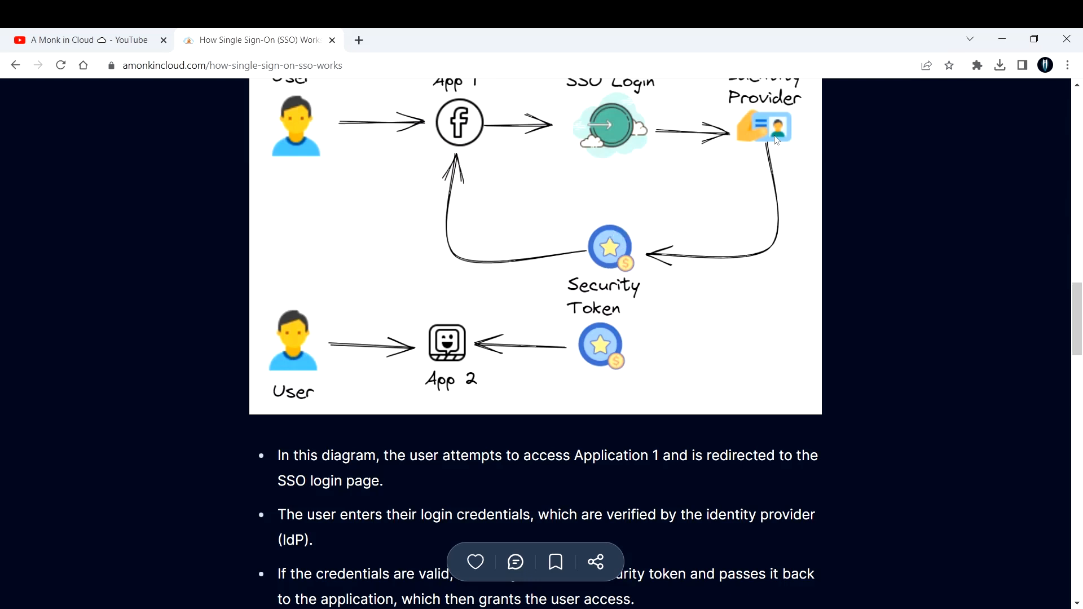
mouse_move(619, 272)
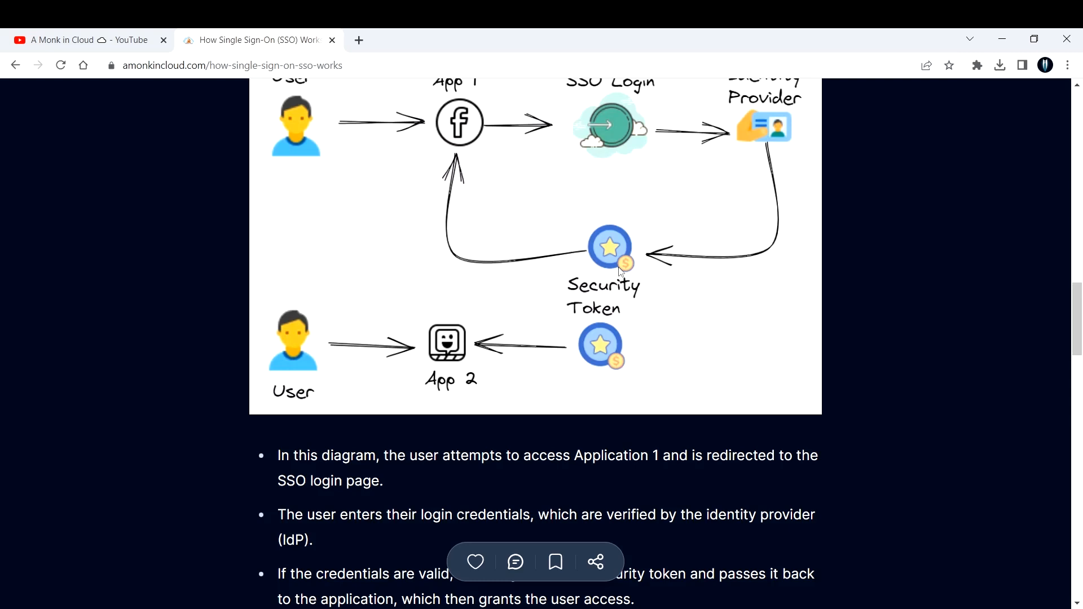
mouse_move(628, 290)
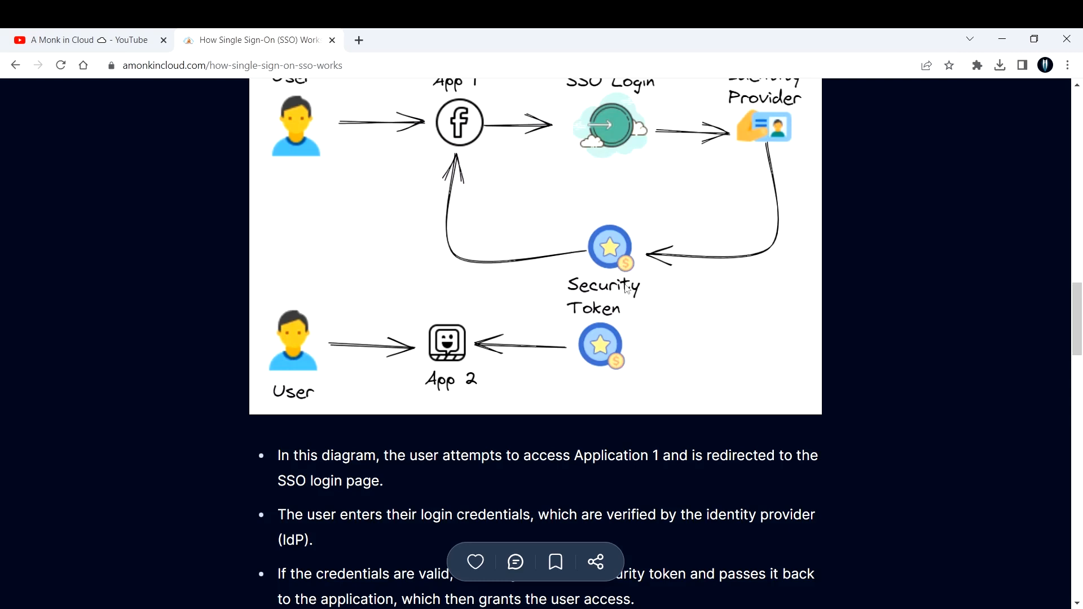
mouse_move(608, 343)
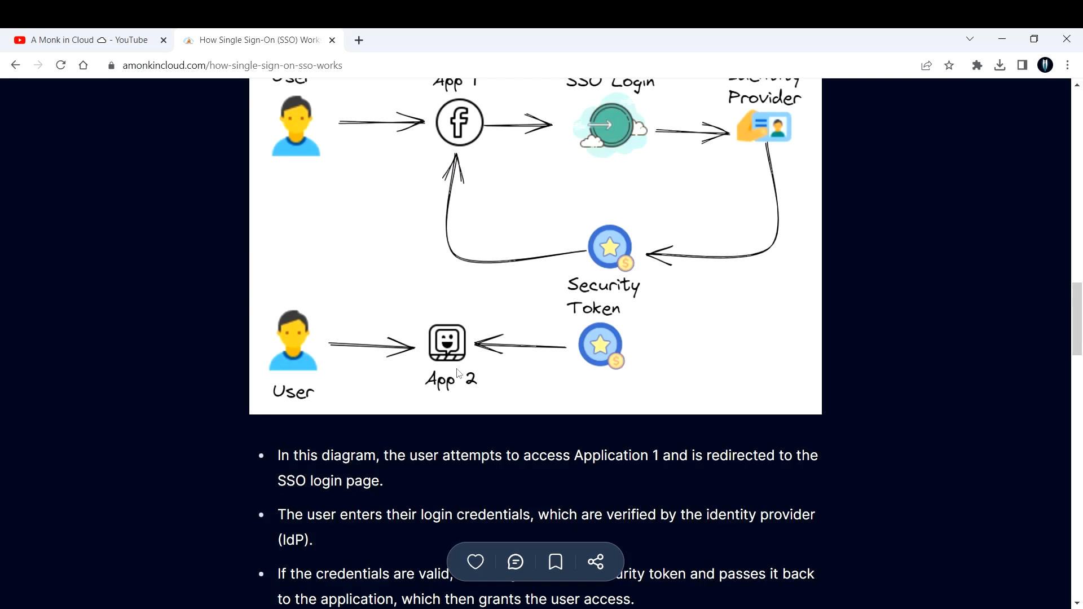
- Skim down to the 'Subscribe :)' newsletter box, then back up to the full diagram
scroll(down, 3)
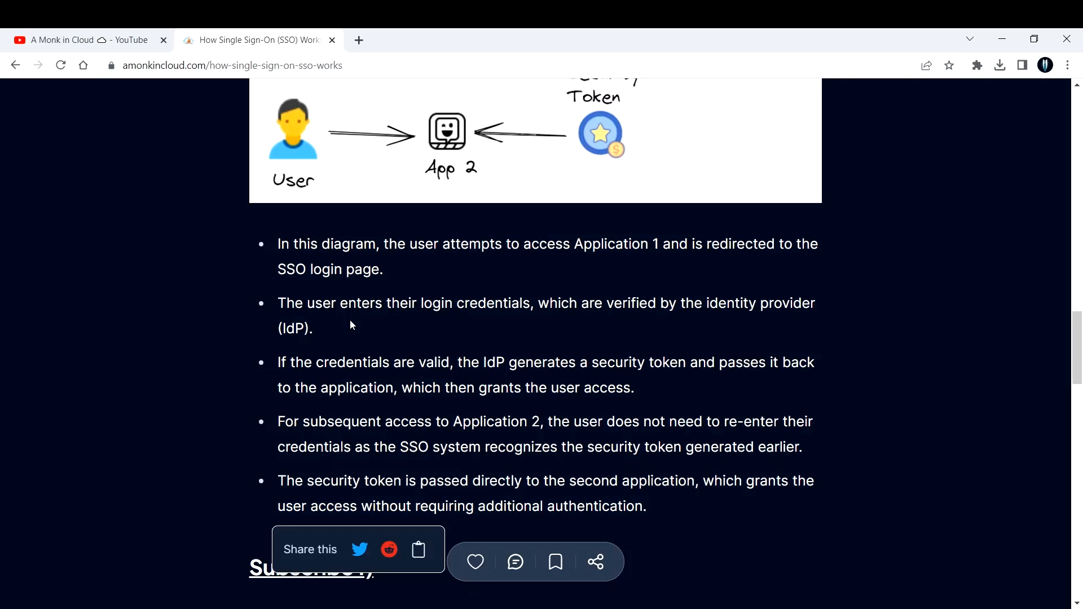
scroll(down, 3)
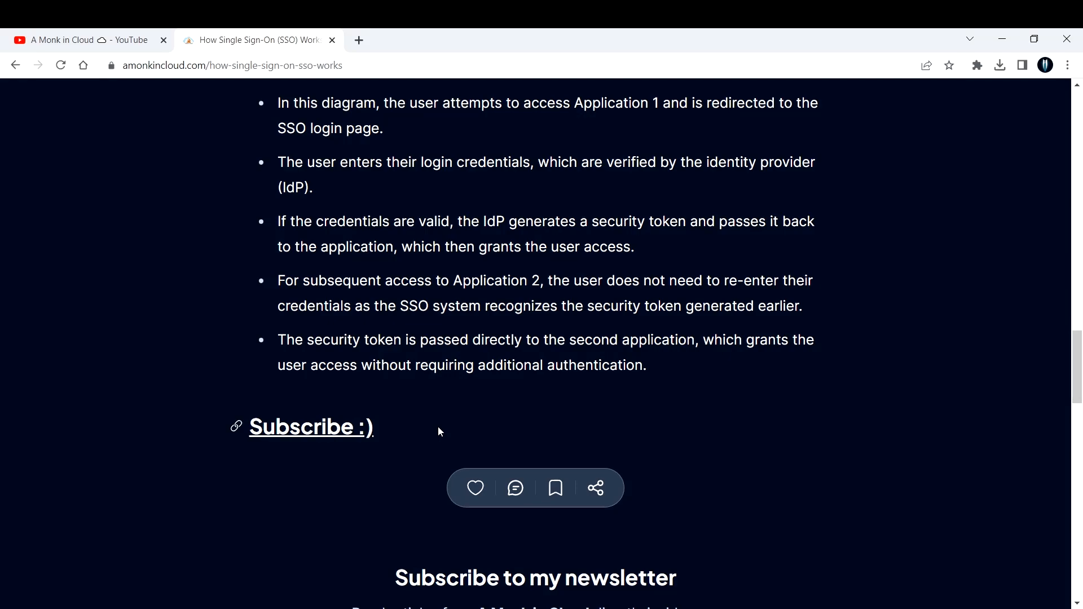
scroll(up, 3)
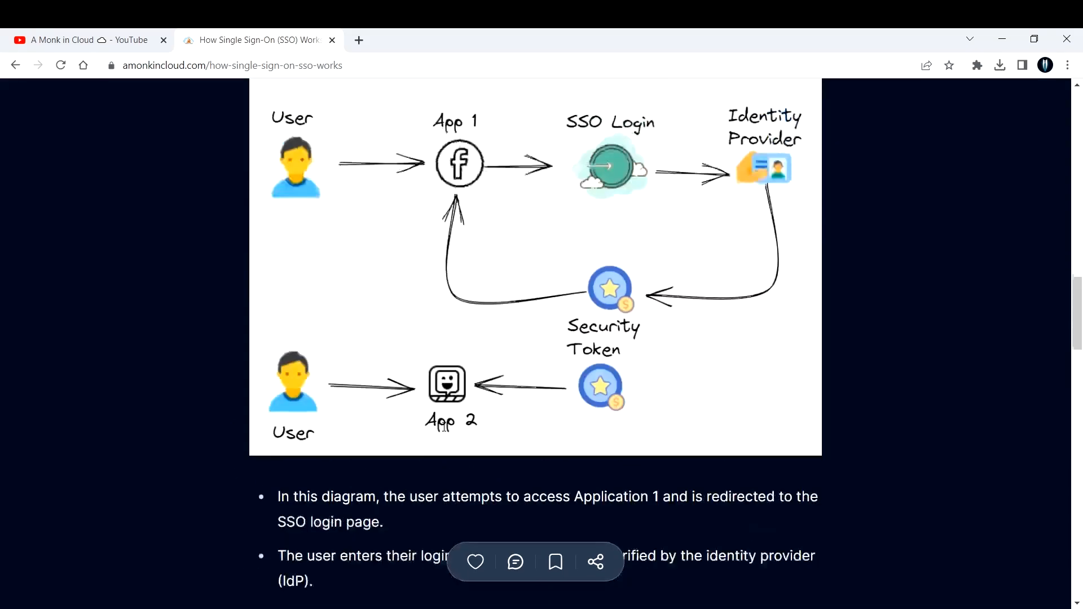